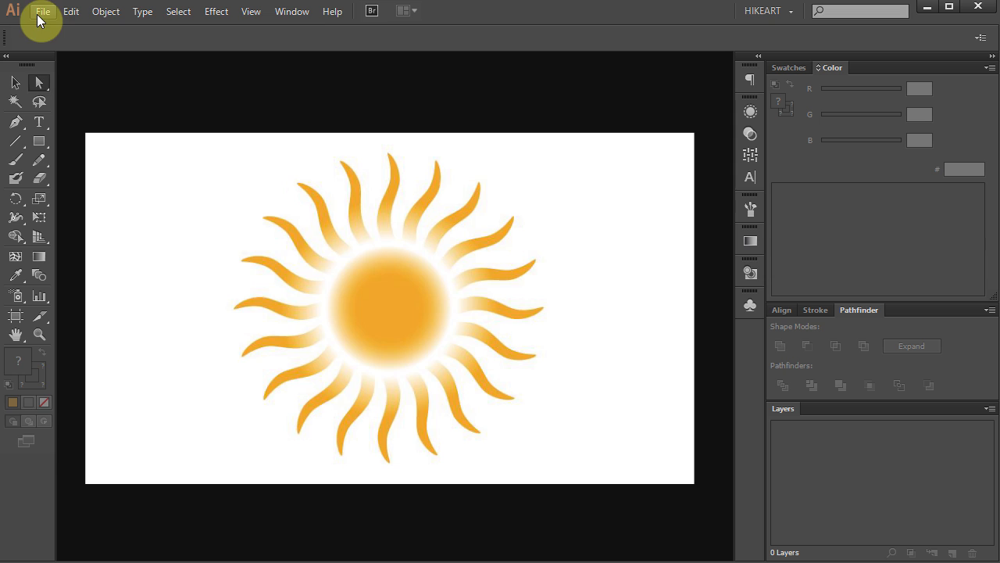
# Create a new document using the Web profile, 960 by 560 px
pyautogui.click(42, 11)
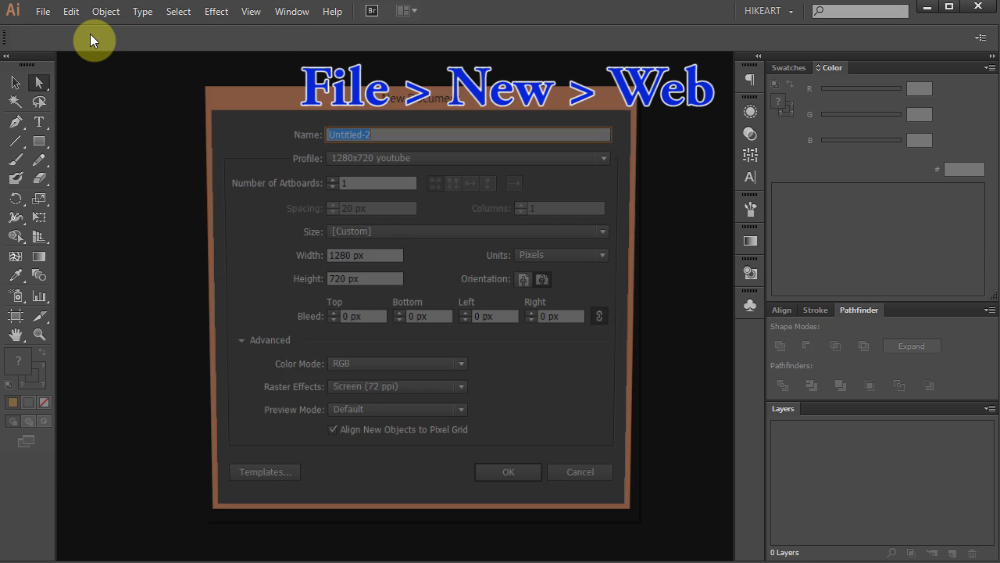
pyautogui.click(608, 156)
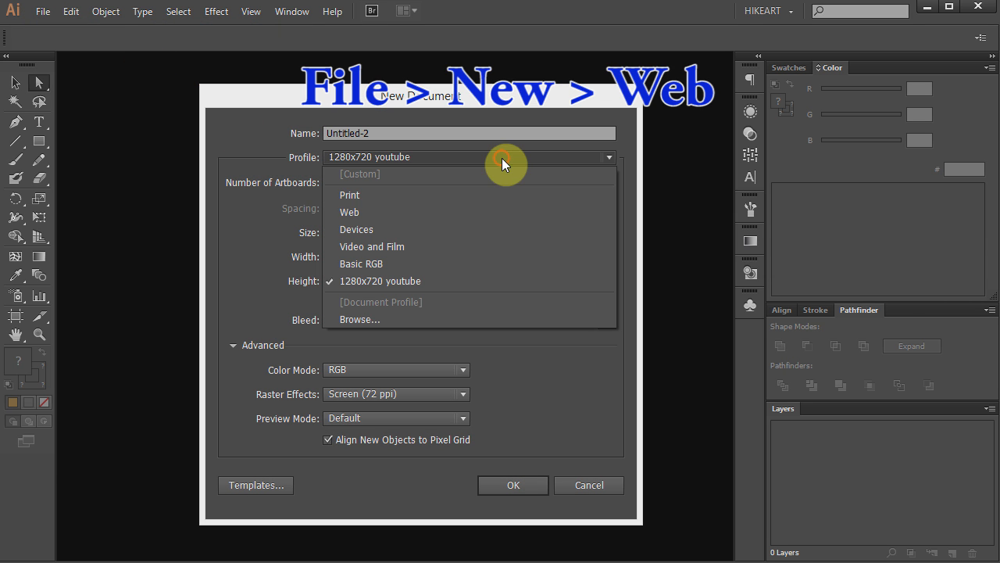
pyautogui.click(350, 212)
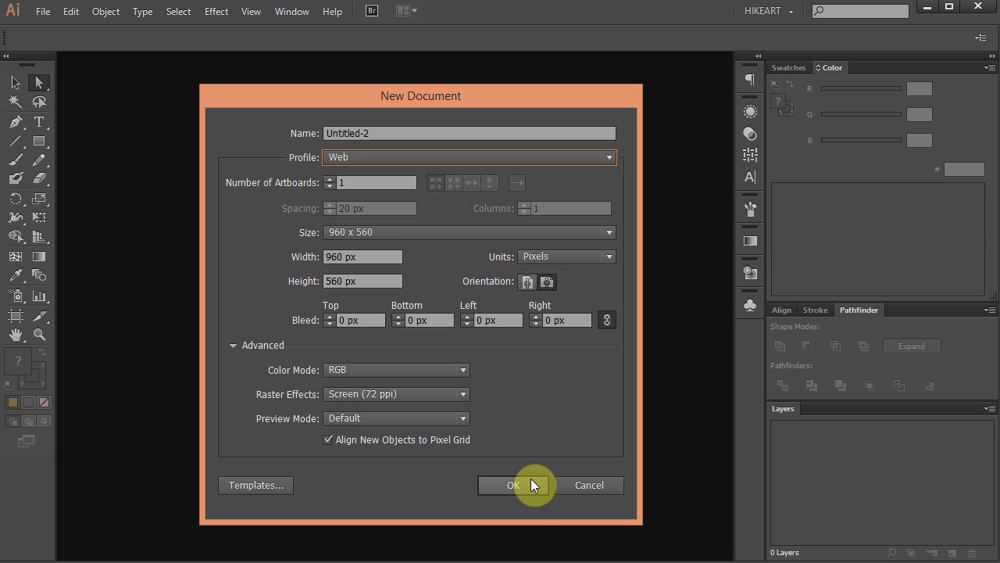
pyautogui.click(513, 485)
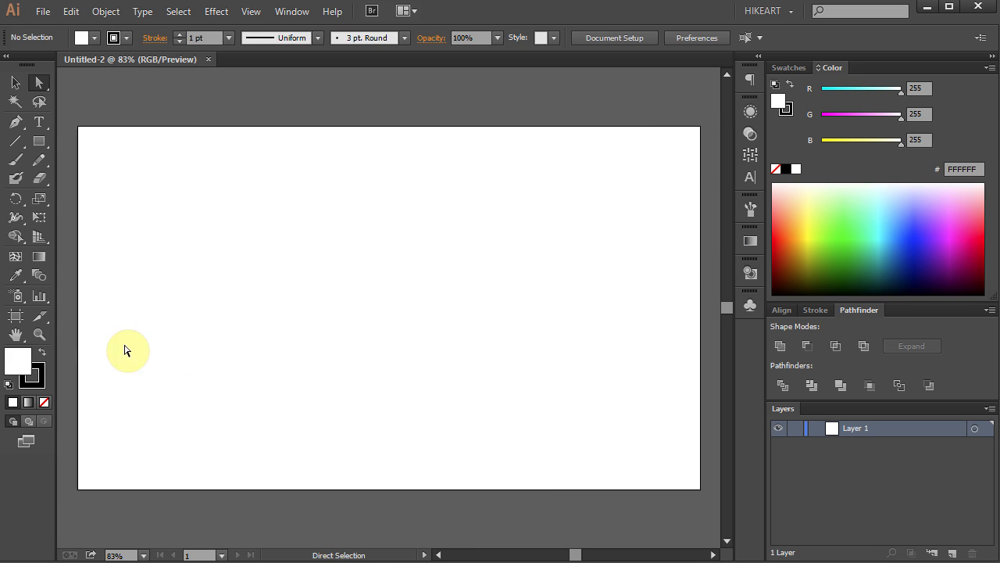
pyautogui.moveTo(17, 322)
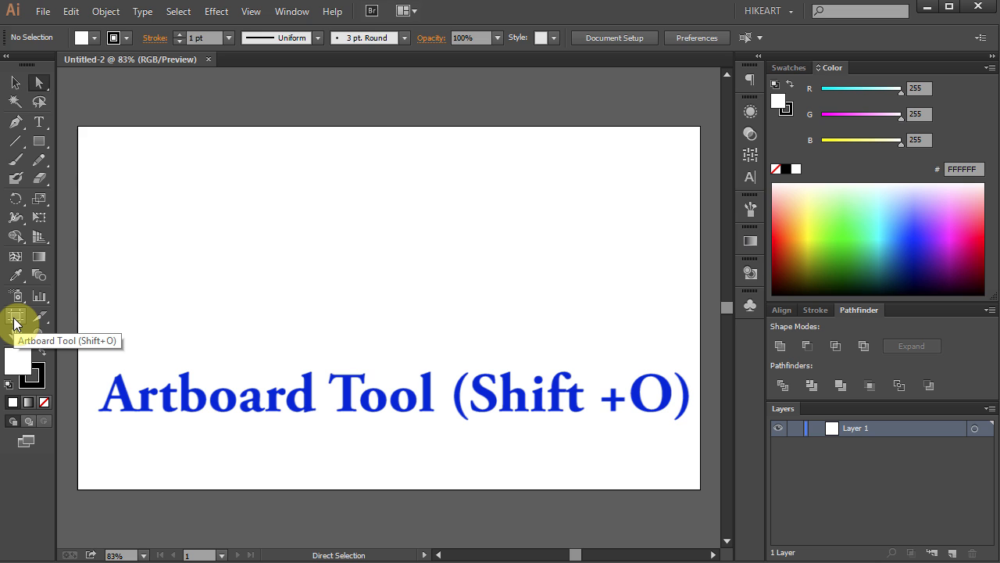
# Set an orange fill (FBA800) with no stroke and enable Smart Guides
pyautogui.click(17, 318)
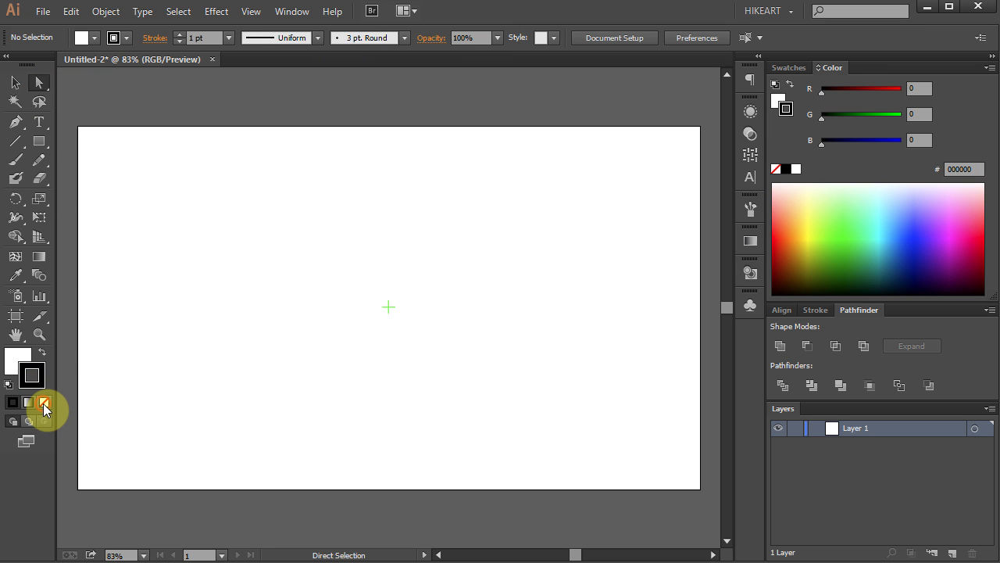
pyautogui.click(44, 403)
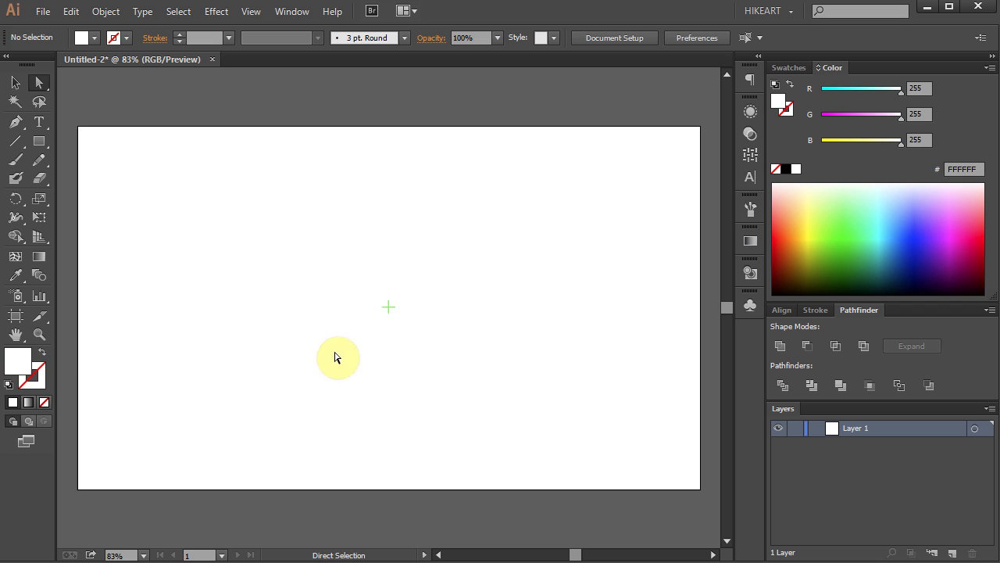
pyautogui.moveTo(800, 234)
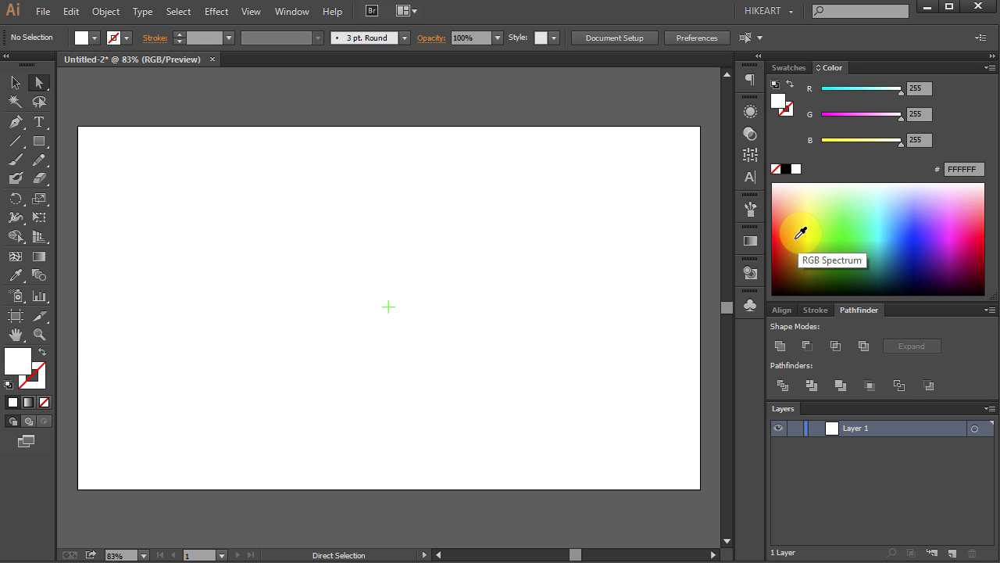
pyautogui.click(801, 233)
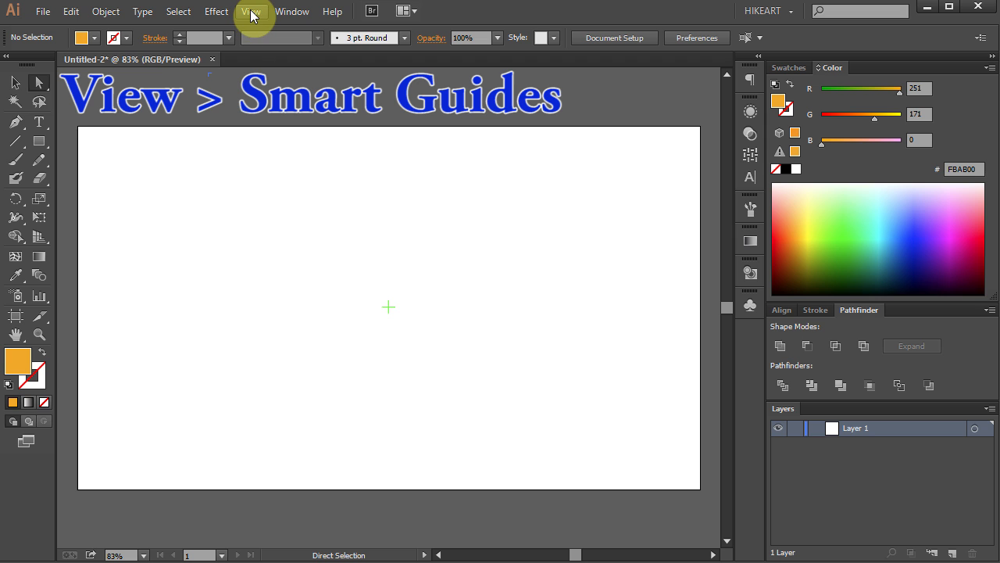
pyautogui.click(250, 10)
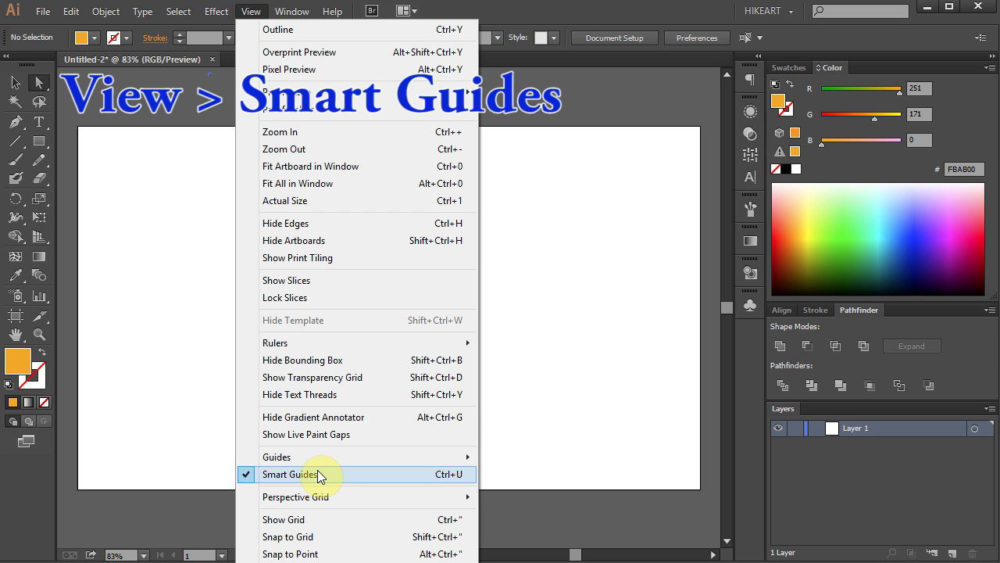
pyautogui.click(293, 475)
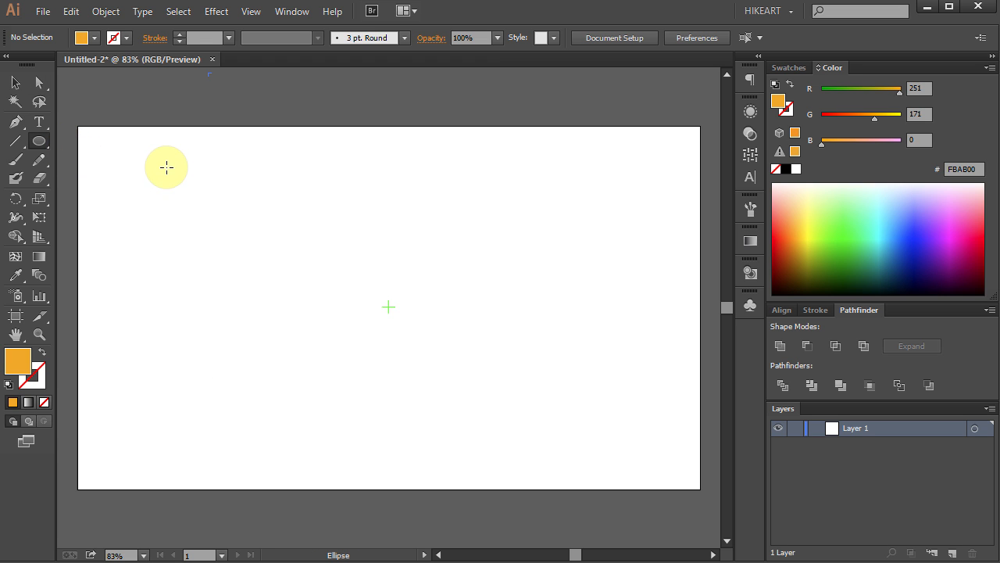
# Draw a tall narrow orange ellipse on the left and a square over its lower half
pyautogui.moveTo(166, 167); pyautogui.dragTo(194, 480)
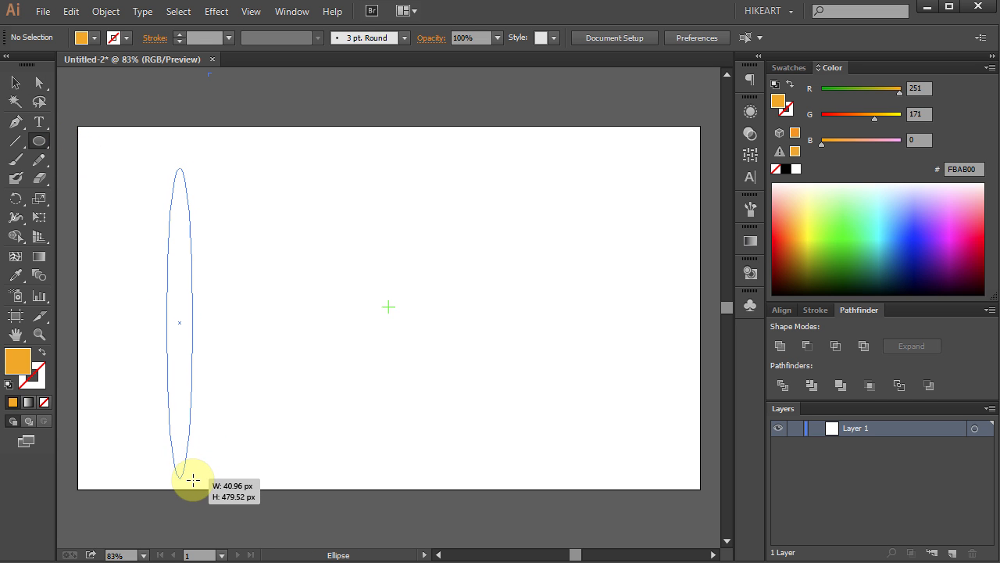
pyautogui.moveTo(190, 478); pyautogui.dragTo(194, 480)
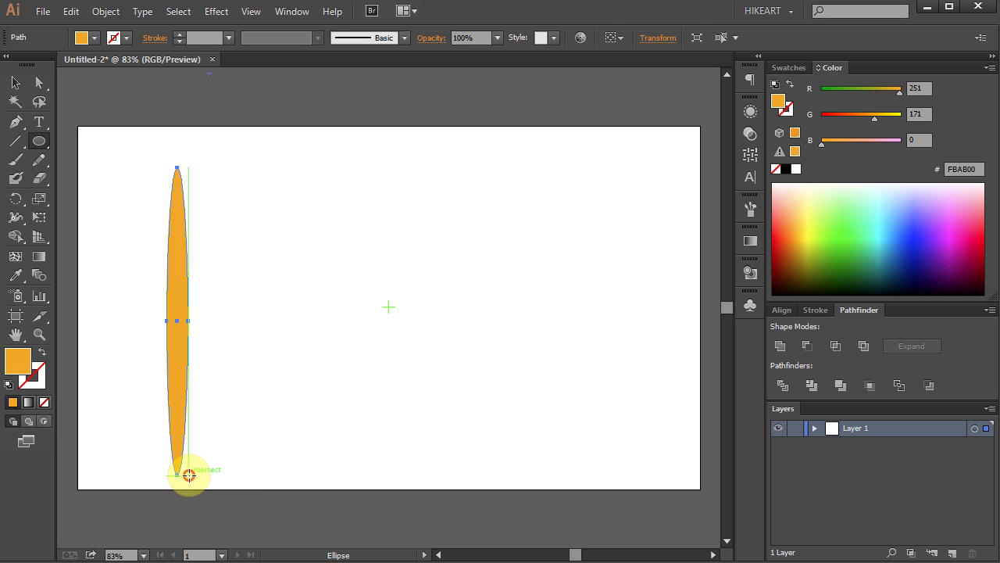
pyautogui.press('m')
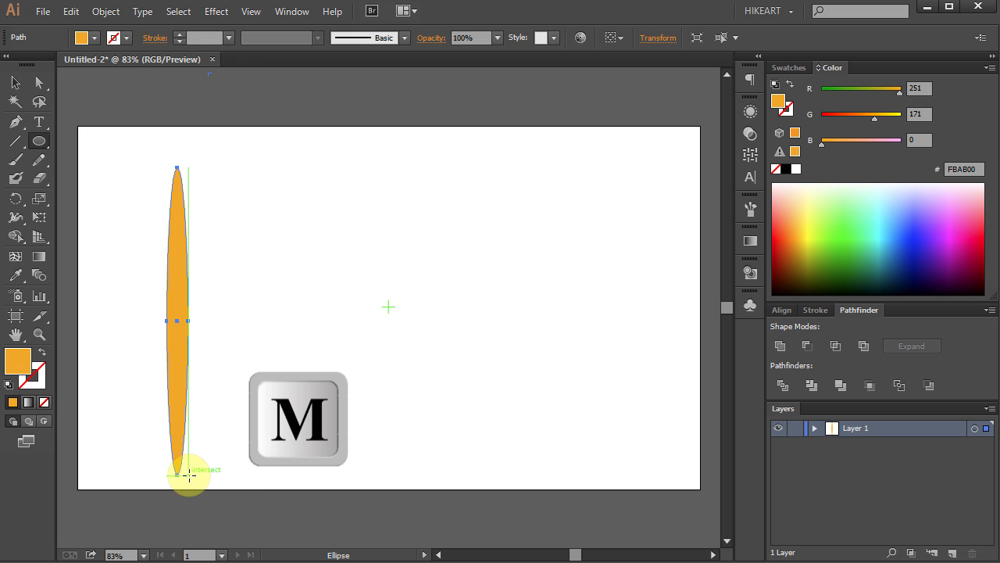
pyautogui.click(37, 143)
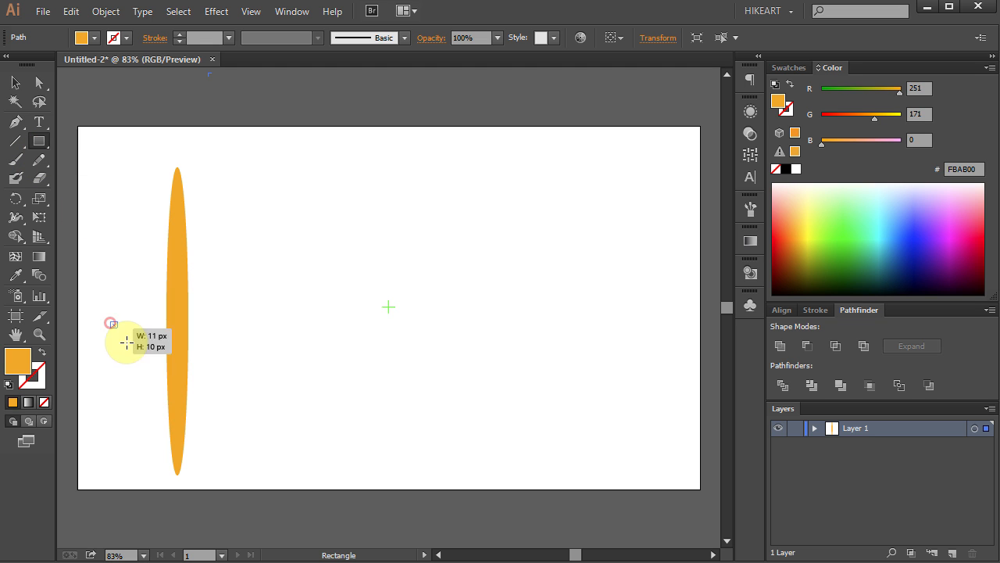
pyautogui.moveTo(111, 321); pyautogui.dragTo(247, 485)
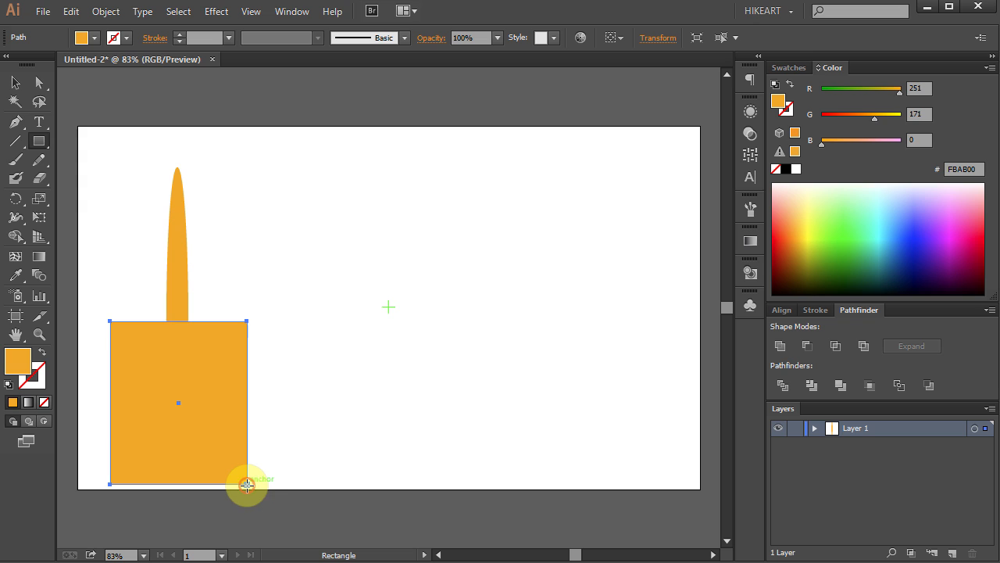
pyautogui.moveTo(253, 444)
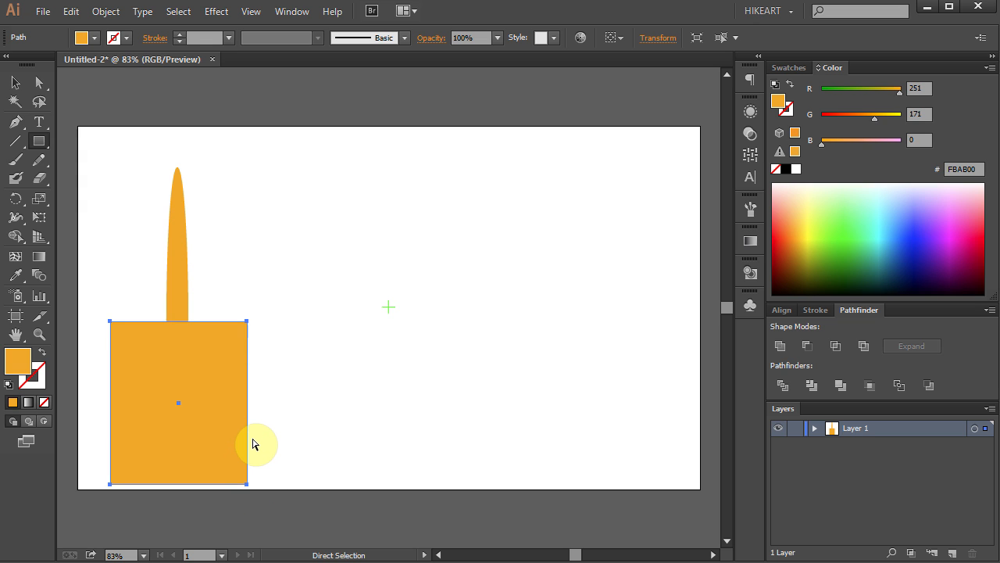
# Select both shapes and apply Pathfinder Minus Front to leave a tapered ray
pyautogui.press('ctrl+a')
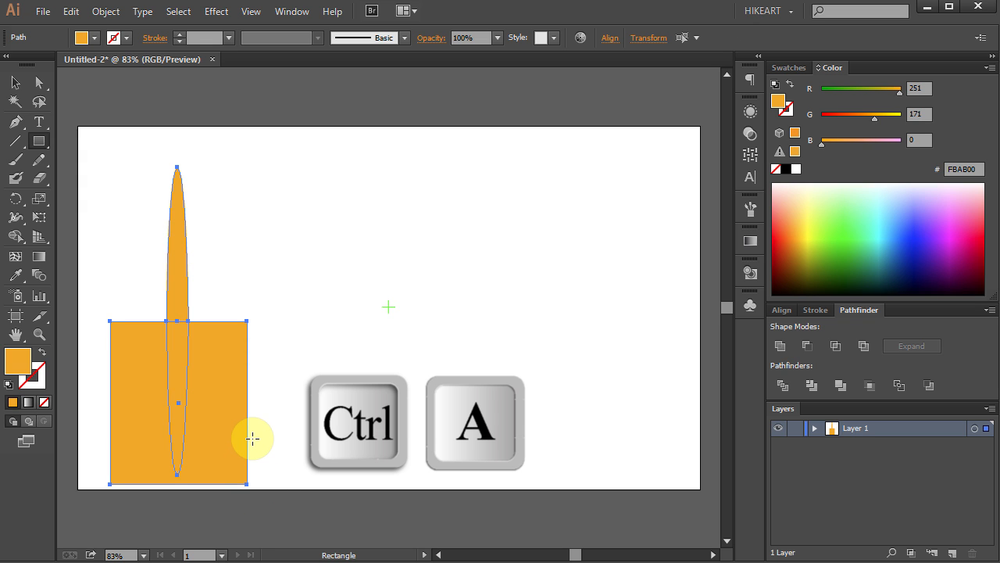
pyautogui.press('ctrl+a')
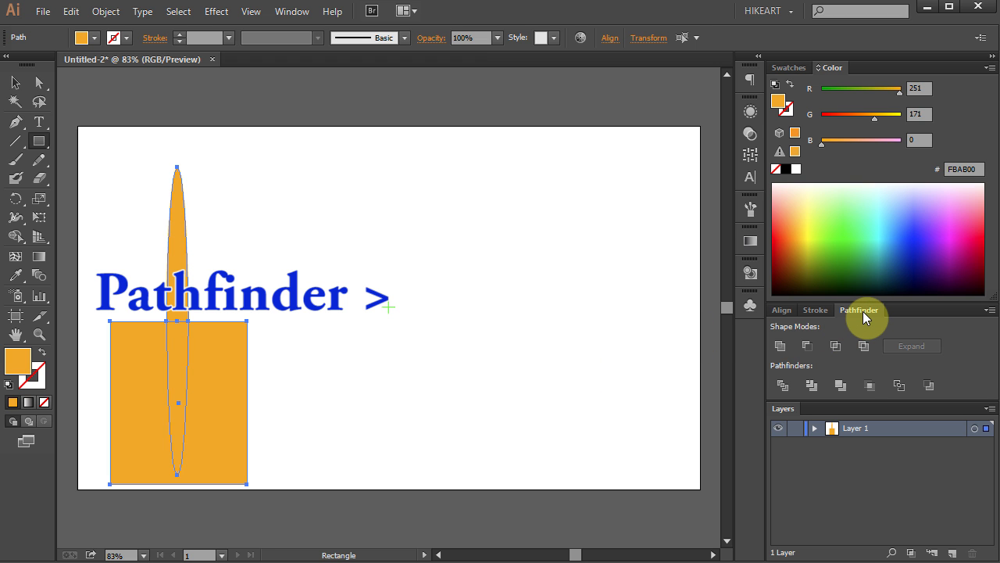
pyautogui.click(290, 11)
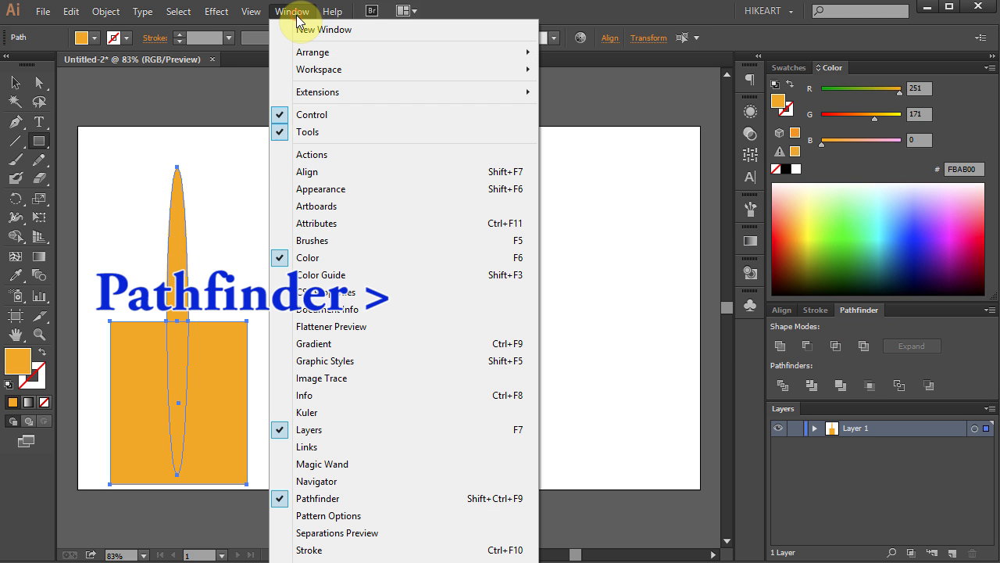
pyautogui.moveTo(363, 499)
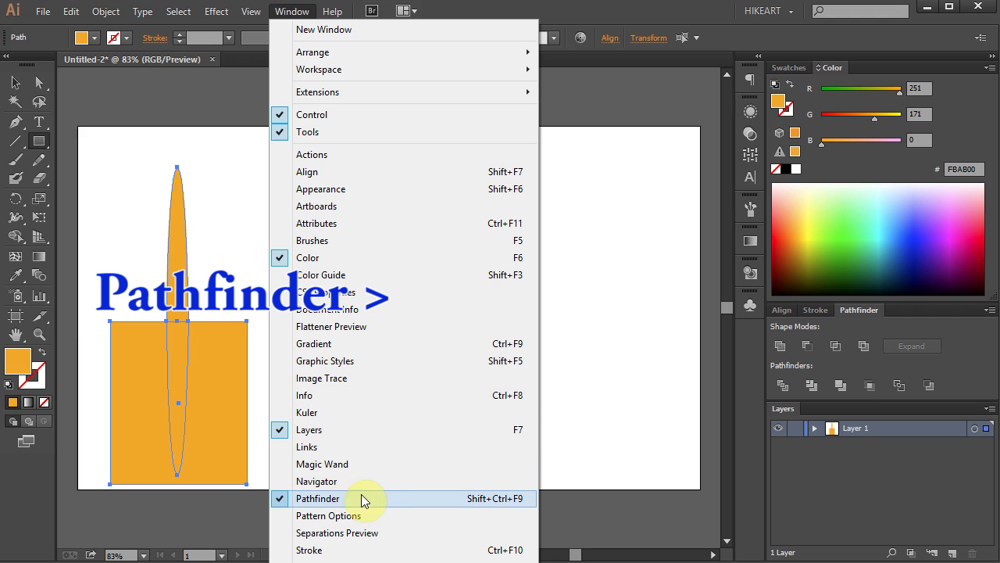
pyautogui.click(318, 499)
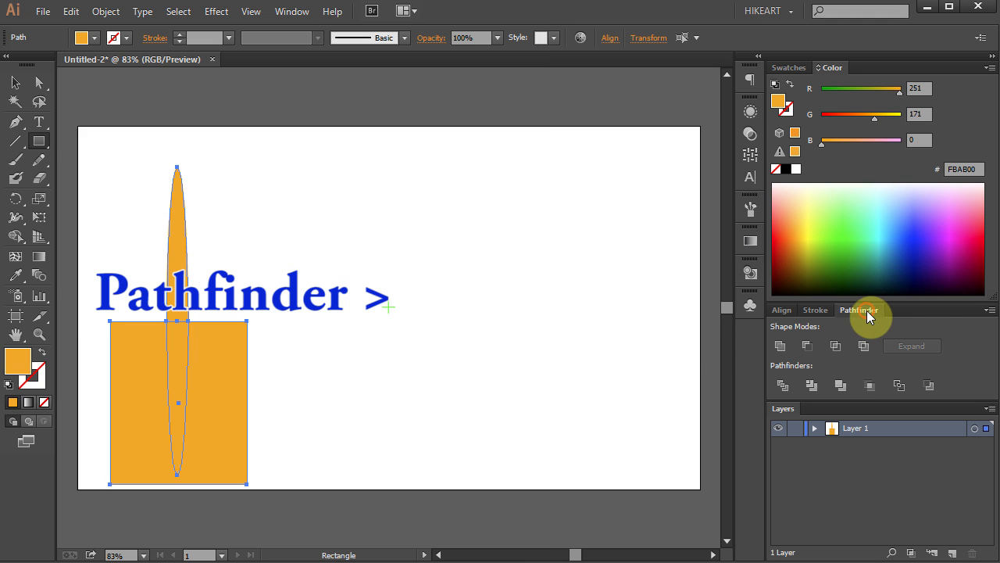
pyautogui.moveTo(812, 346)
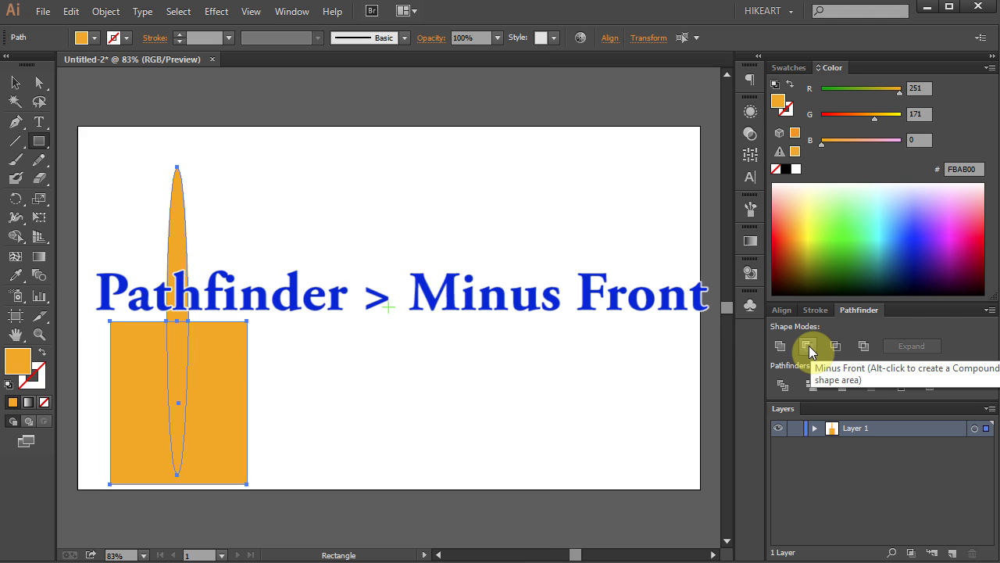
pyautogui.click(813, 345)
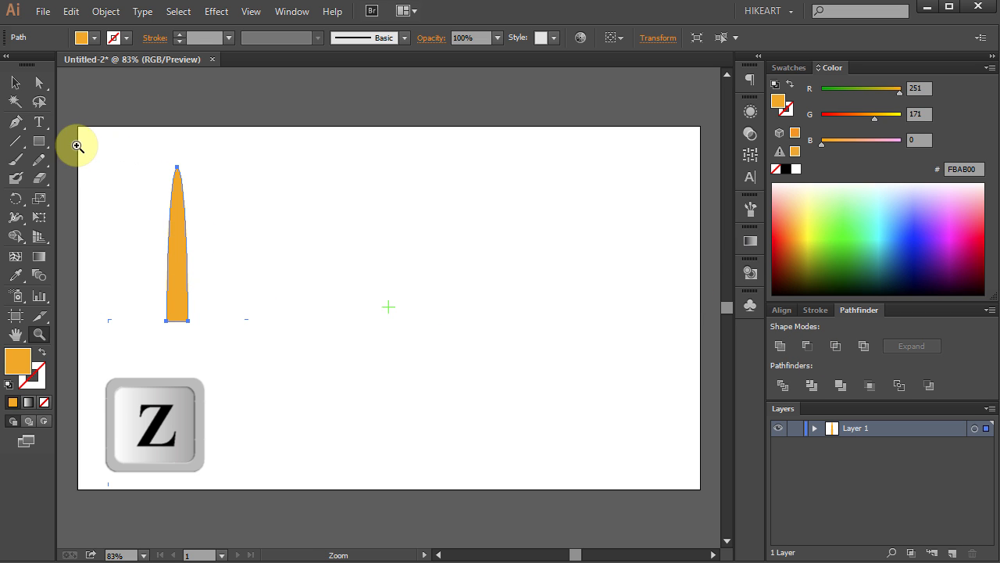
# Zoom in on the ray and add anchor points along its edges with the Add Anchor Point tool
pyautogui.moveTo(77, 145); pyautogui.dragTo(322, 347)
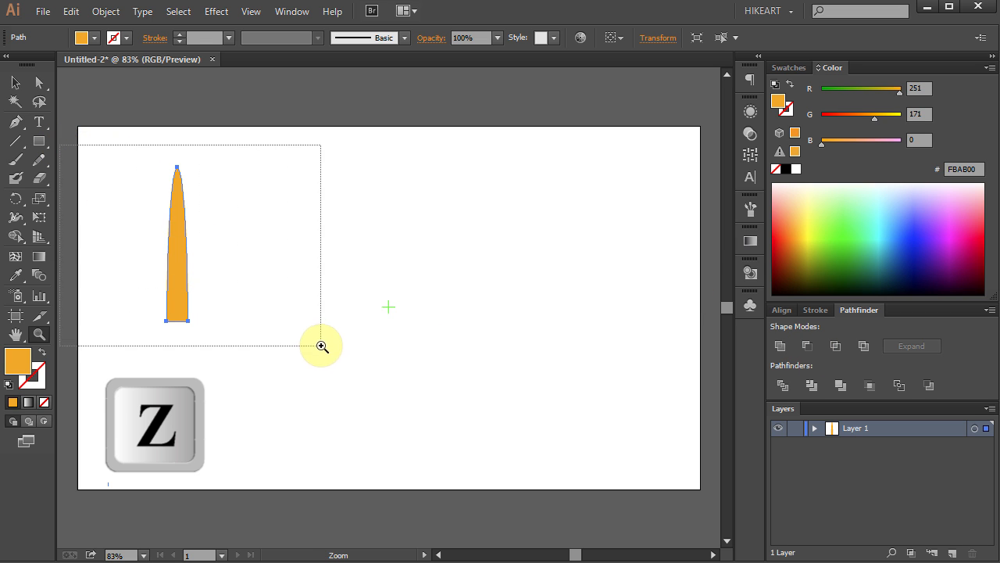
pyautogui.click(322, 347)
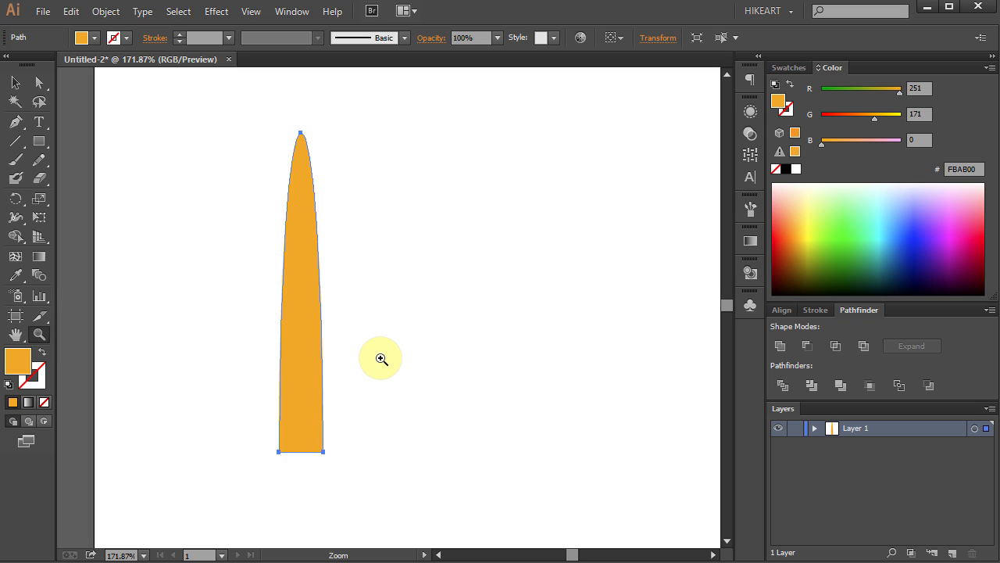
pyautogui.moveTo(166, 181)
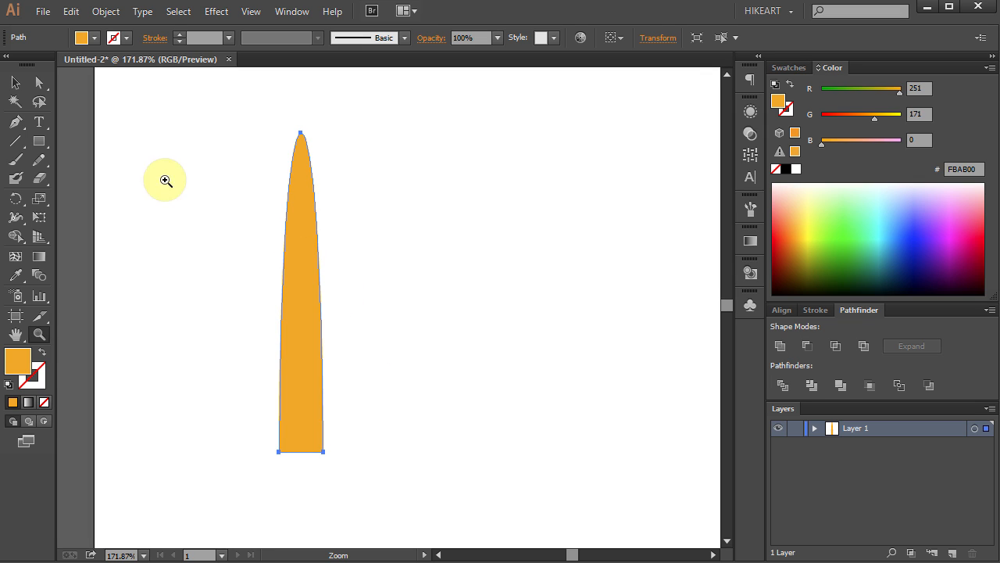
pyautogui.click(14, 122)
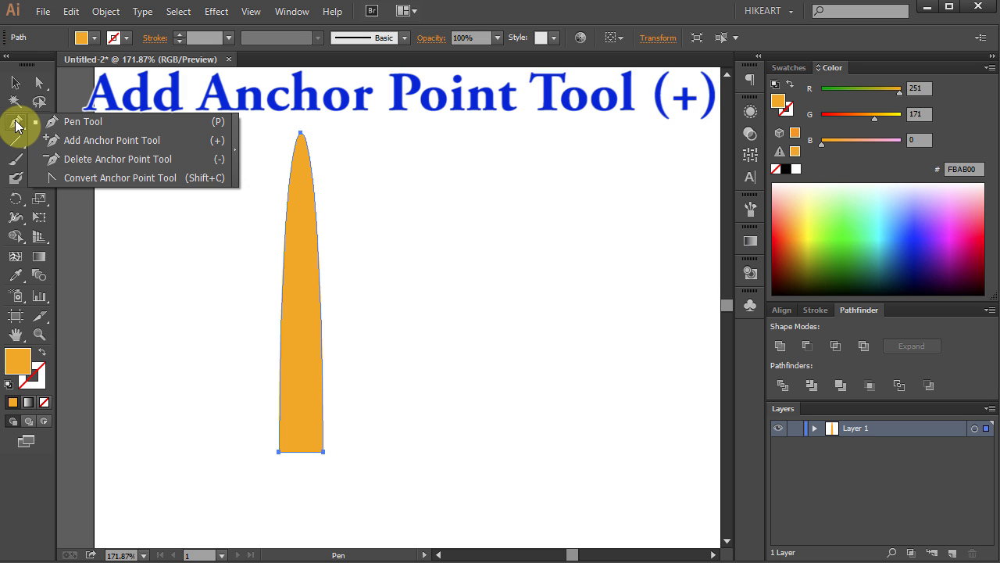
pyautogui.click(112, 141)
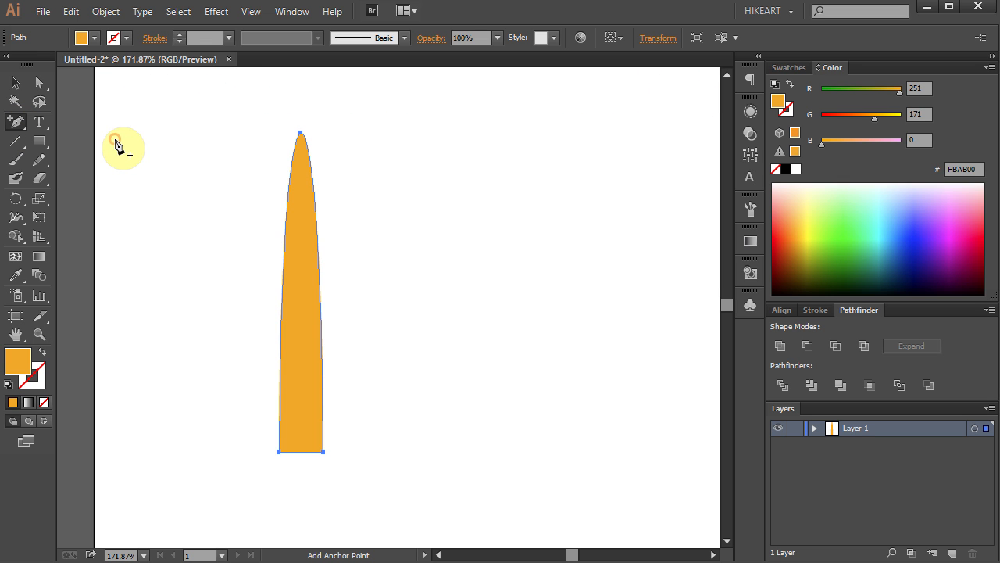
pyautogui.click(290, 216)
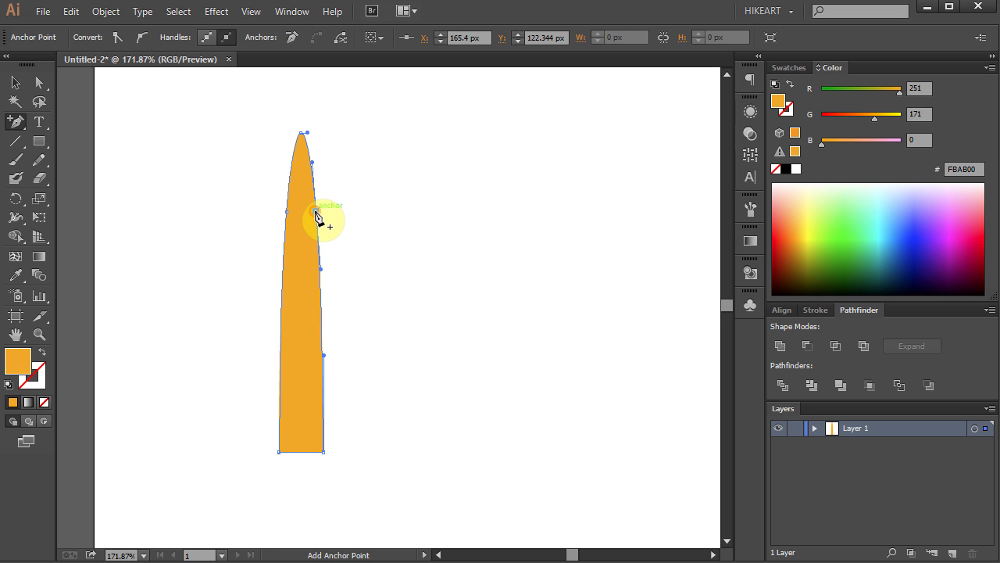
pyautogui.moveTo(287, 382)
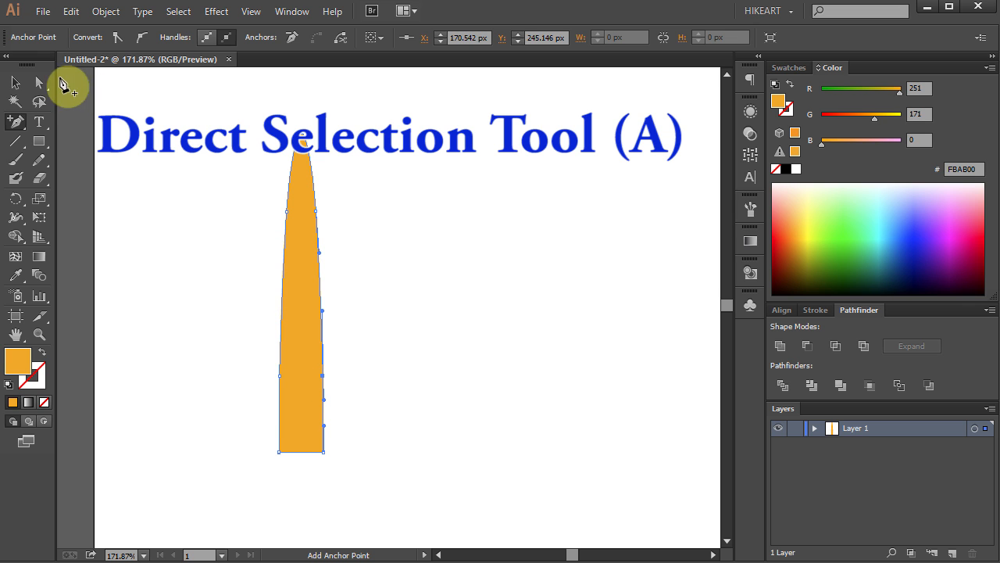
# Drag the ray's anchor points with Direct Selection into a wavy S-shaped flame, then deselect
pyautogui.click(38, 82)
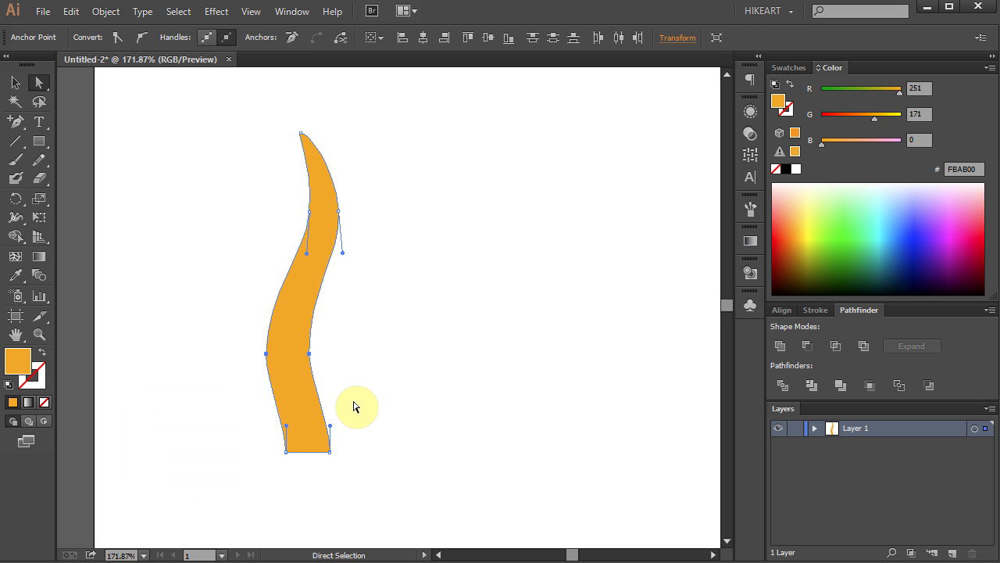
pyautogui.moveTo(368, 403)
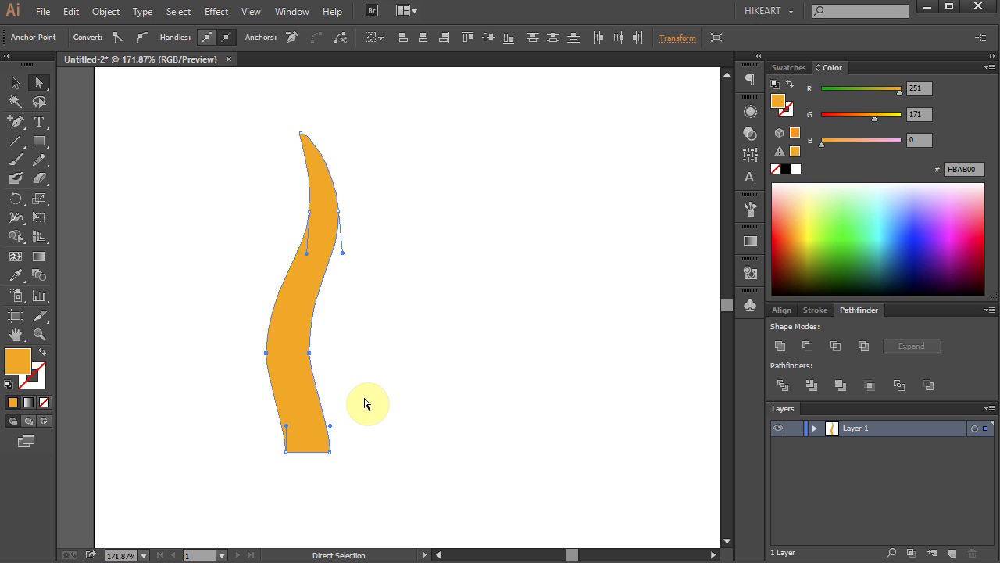
pyautogui.click(655, 249)
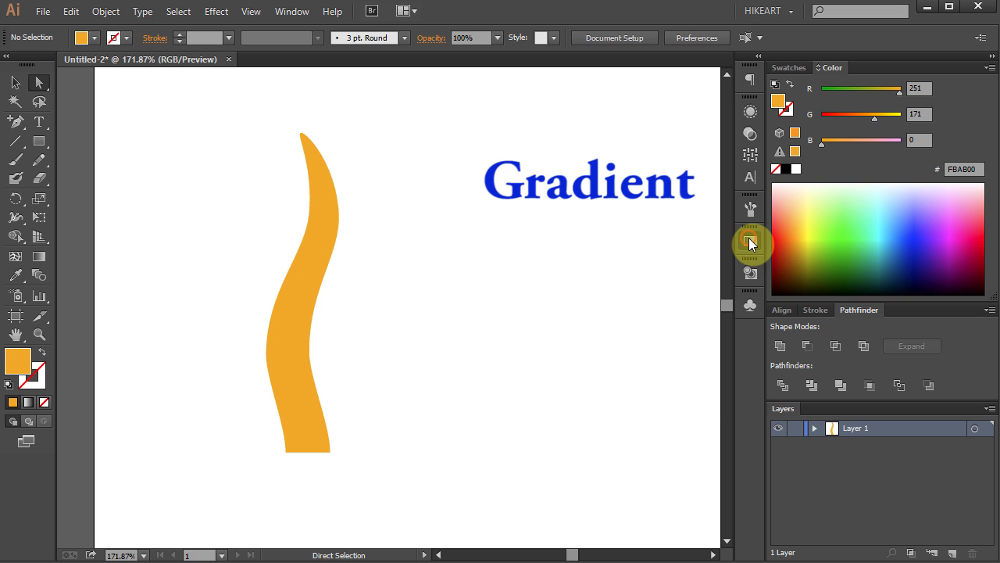
# Build a linear white-to-orange gradient with a duplicated orange stop partway along
pyautogui.click(750, 241)
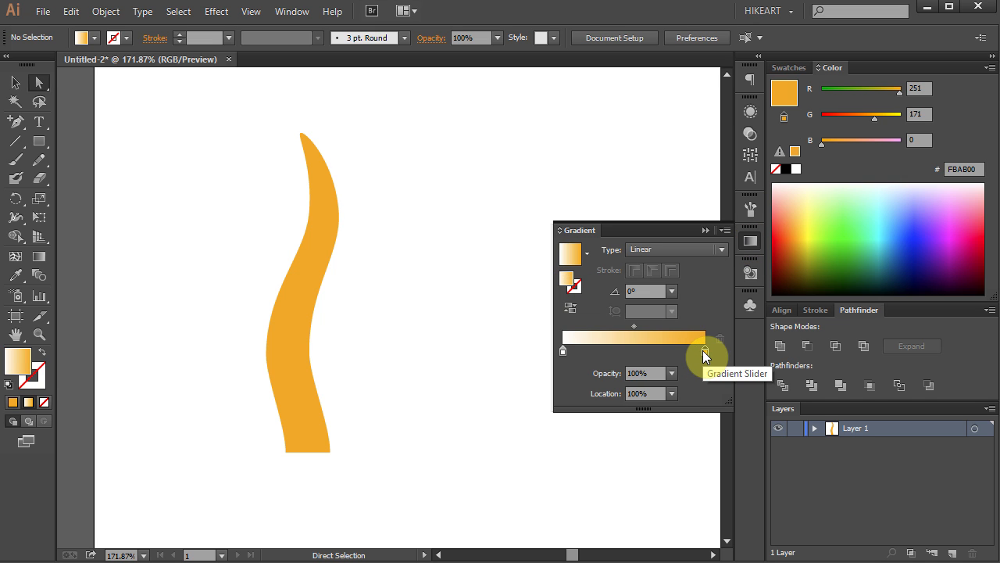
pyautogui.press('alt')
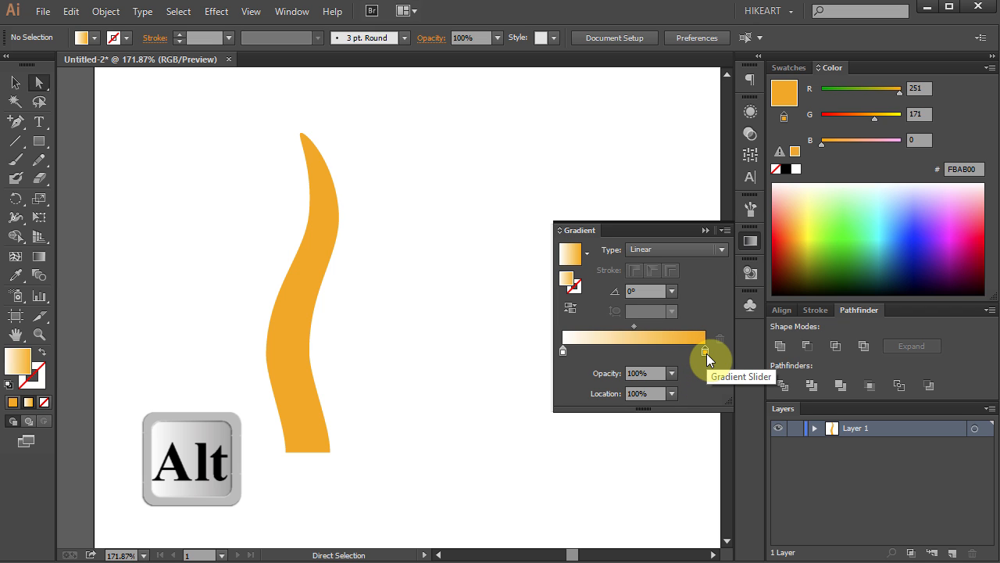
pyautogui.moveTo(703, 362)
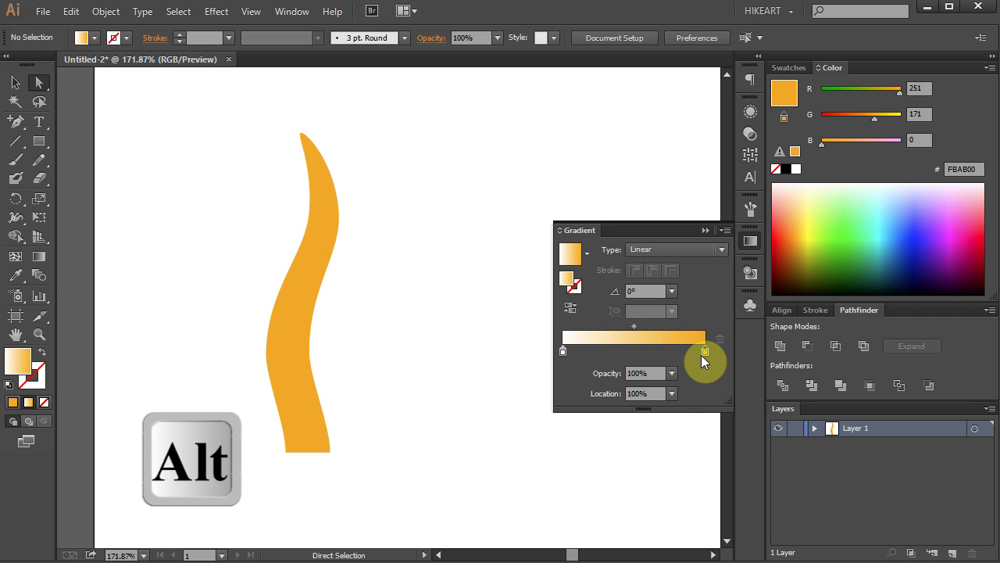
pyautogui.moveTo(704, 350); pyautogui.dragTo(687, 350)
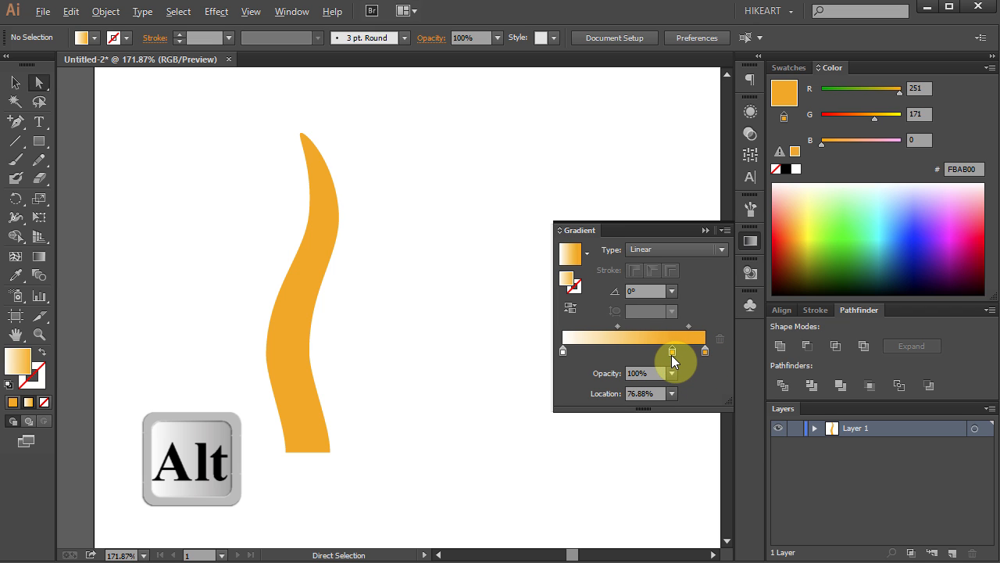
pyautogui.moveTo(674, 350); pyautogui.dragTo(648, 350)
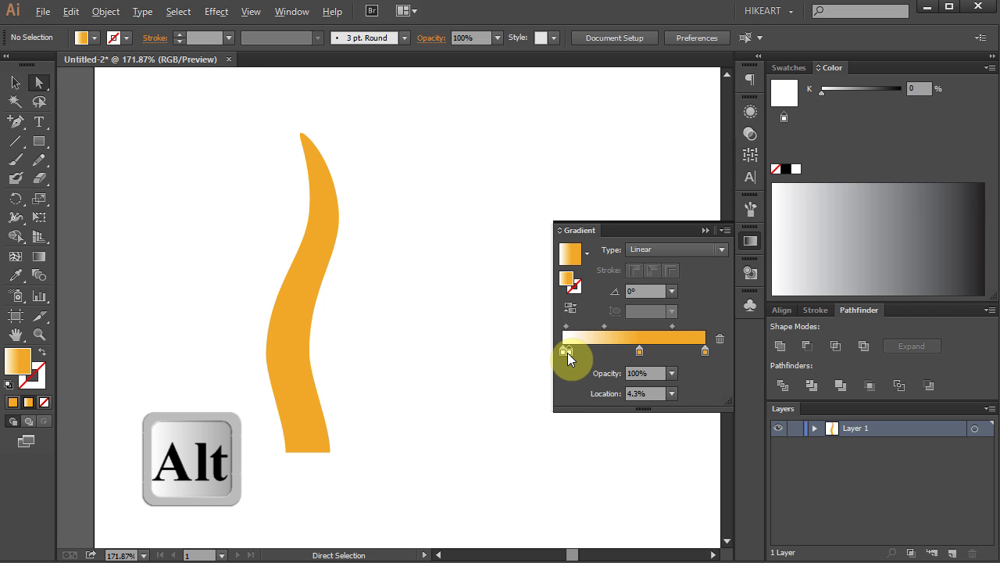
pyautogui.moveTo(567, 350); pyautogui.dragTo(569, 350)
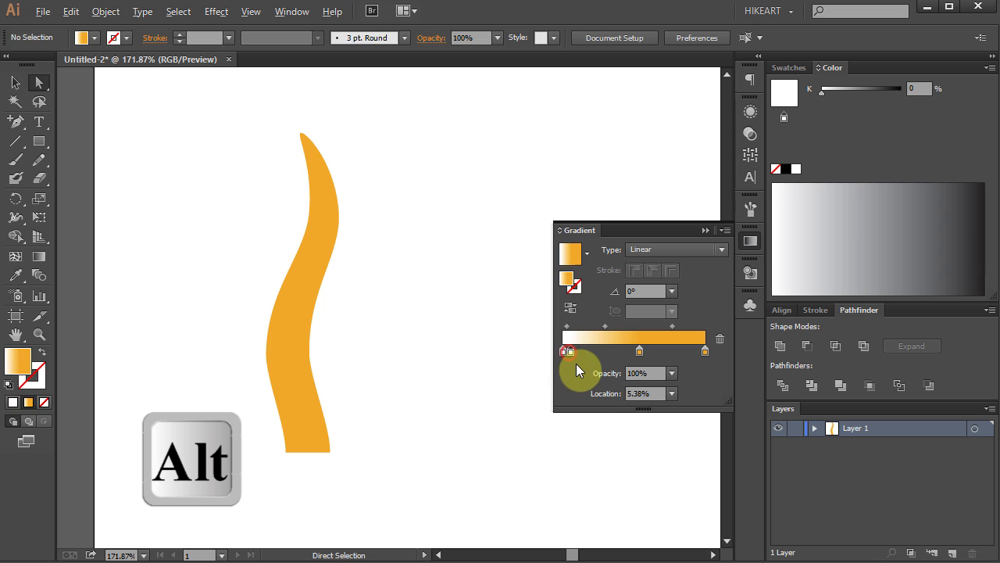
# Apply the gradient vertically along the ray, white at the base to orange at the tip
pyautogui.press('g')
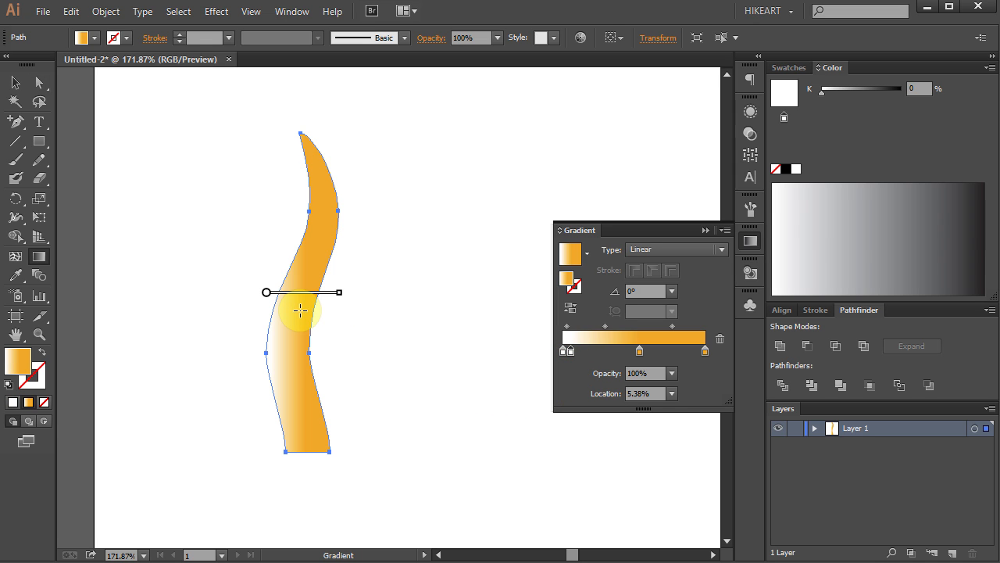
pyautogui.moveTo(300, 311); pyautogui.dragTo(309, 456)
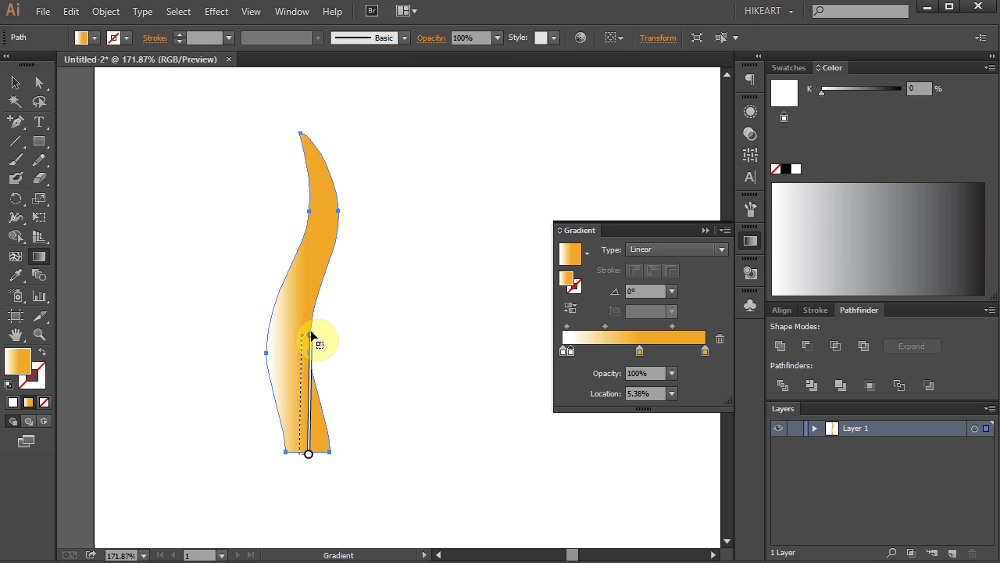
pyautogui.moveTo(308, 337); pyautogui.dragTo(308, 140)
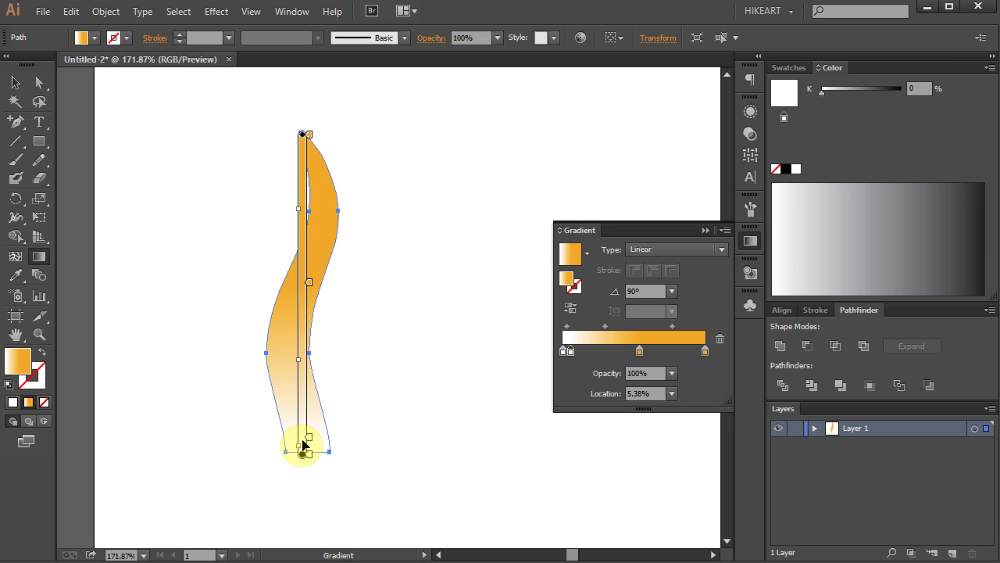
pyautogui.click(403, 438)
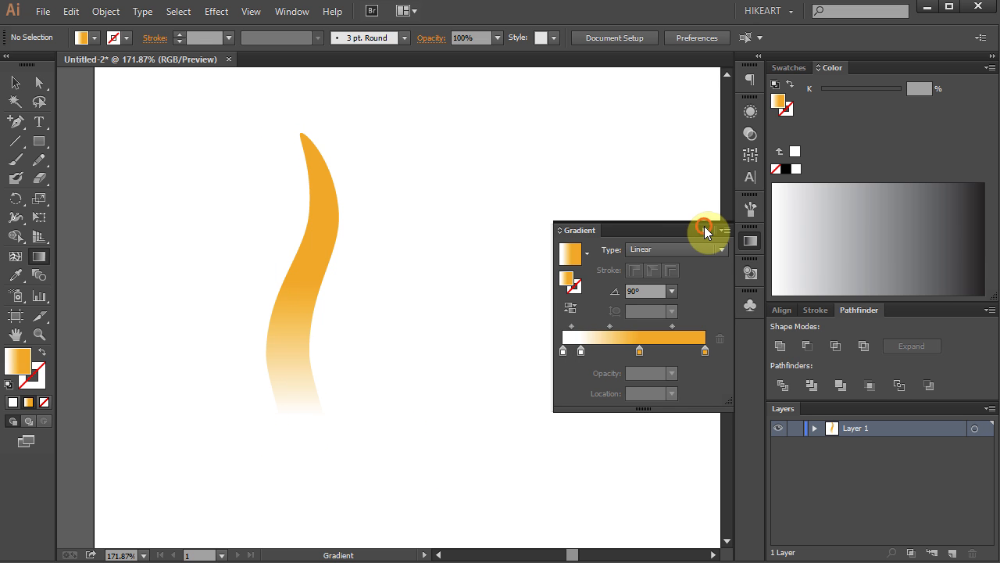
# Zoom out and scale the gradient ray down to a slimmer, shorter size
pyautogui.press('ctrl+0')
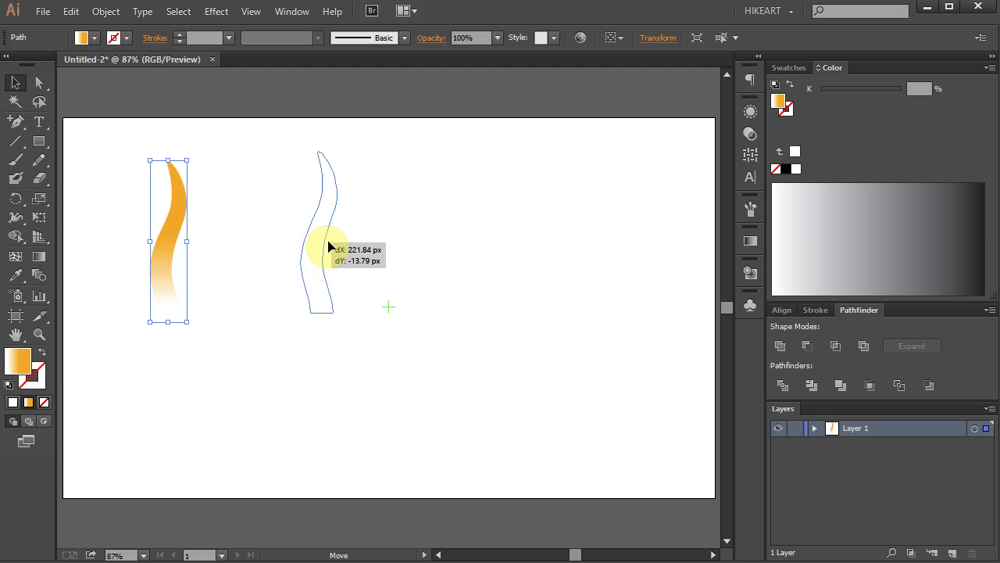
pyautogui.moveTo(172, 242); pyautogui.dragTo(387, 215)
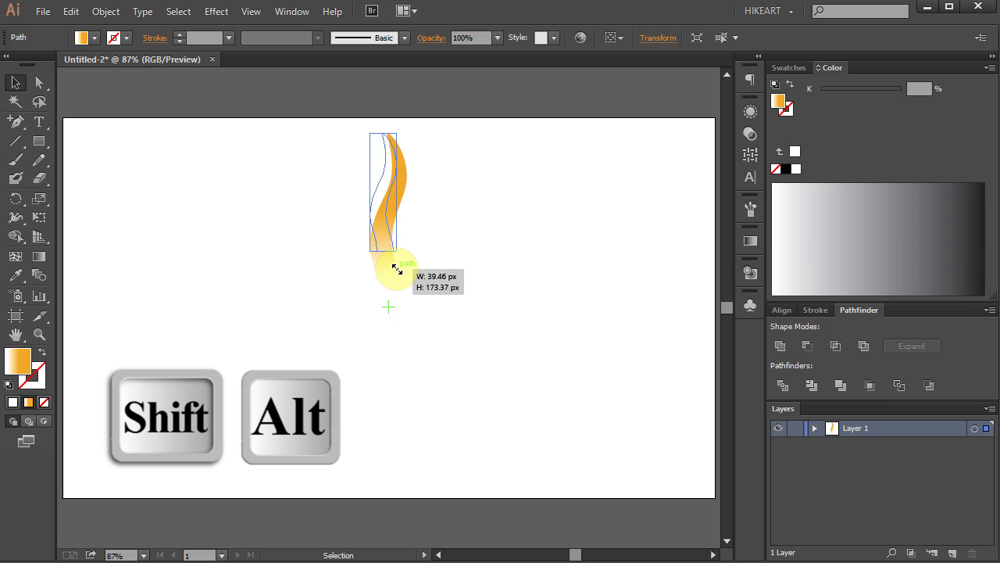
pyautogui.moveTo(394, 269); pyautogui.dragTo(403, 282)
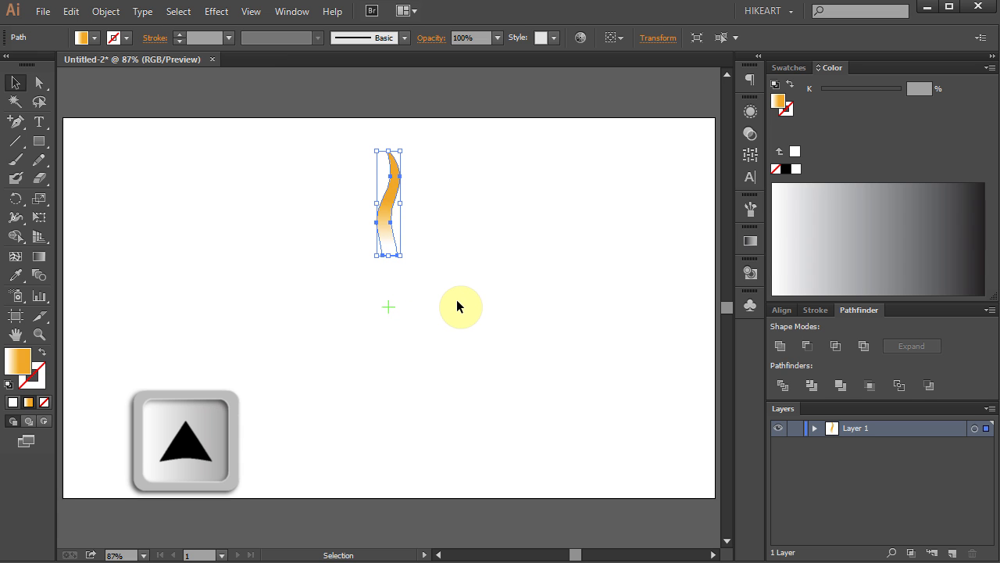
pyautogui.click(329, 306)
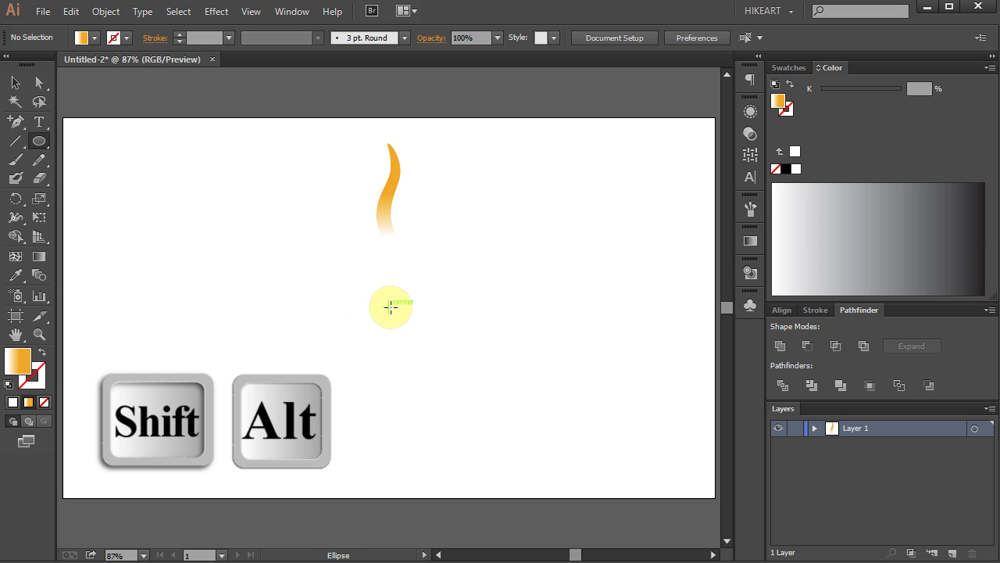
# Draw a centred orange-to-white gradient circle below the ray
pyautogui.moveTo(388, 304); pyautogui.dragTo(422, 344)
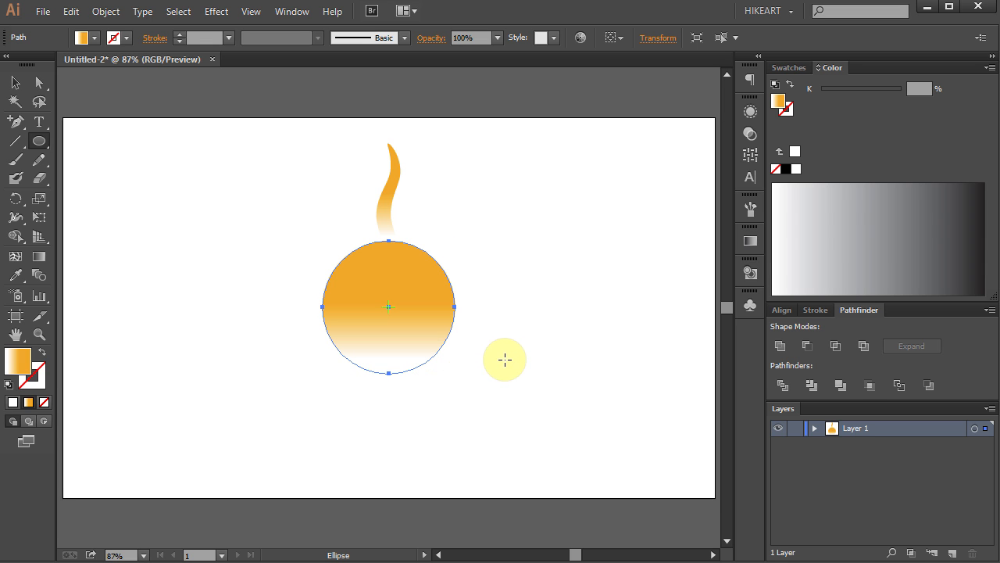
# Make the circle's gradient radial and reverse it so orange sits at the centre
pyautogui.click(751, 243)
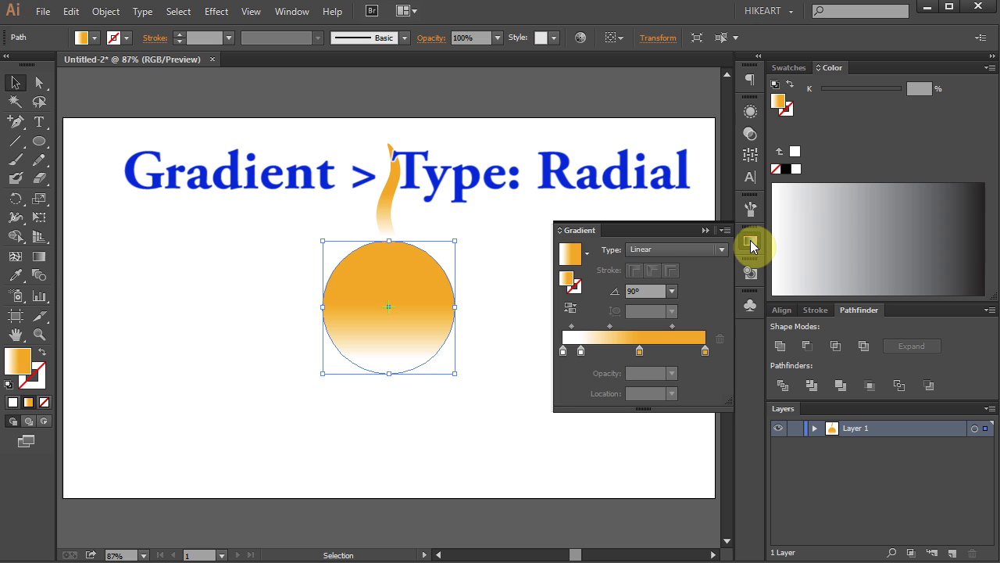
pyautogui.click(719, 250)
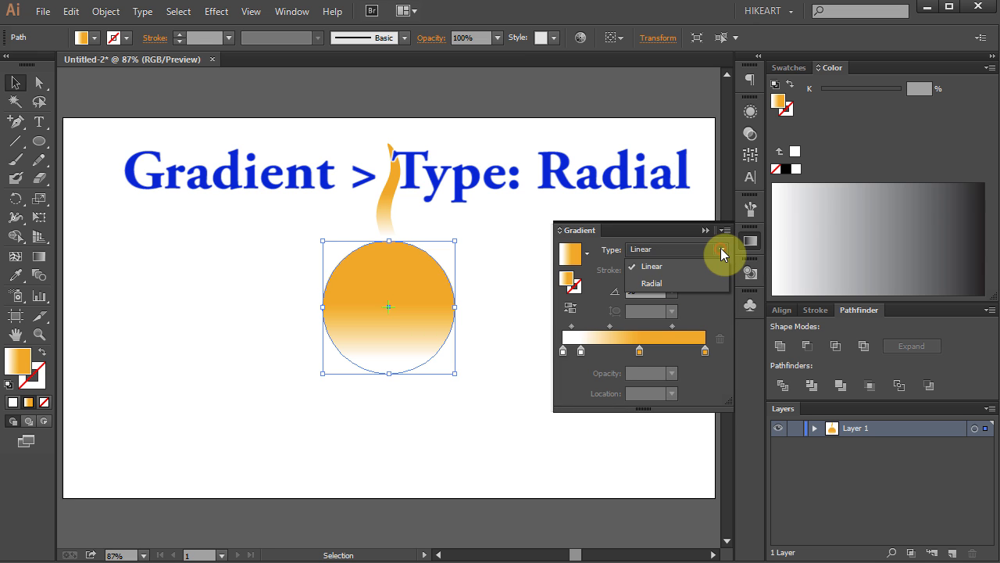
pyautogui.click(650, 283)
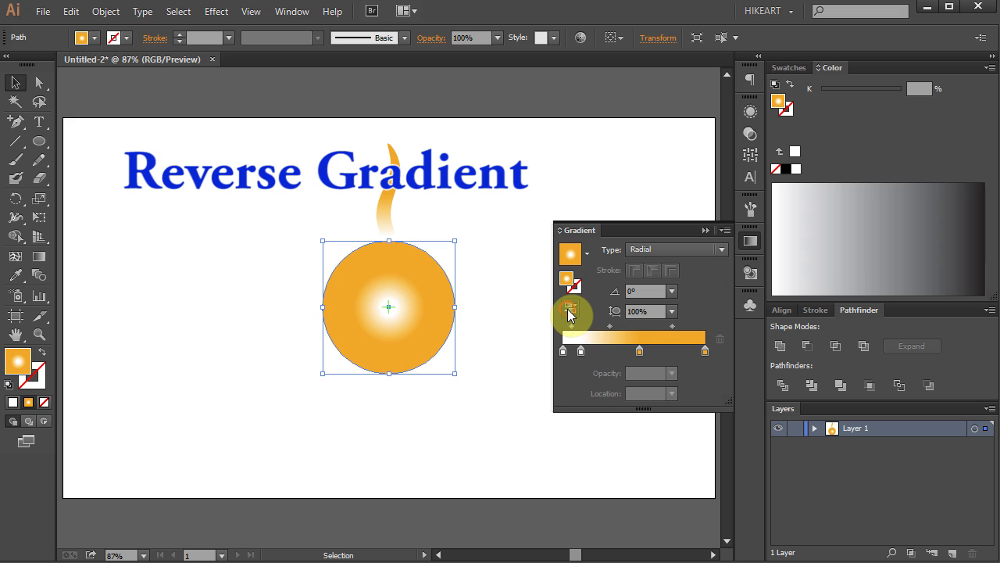
pyautogui.click(572, 307)
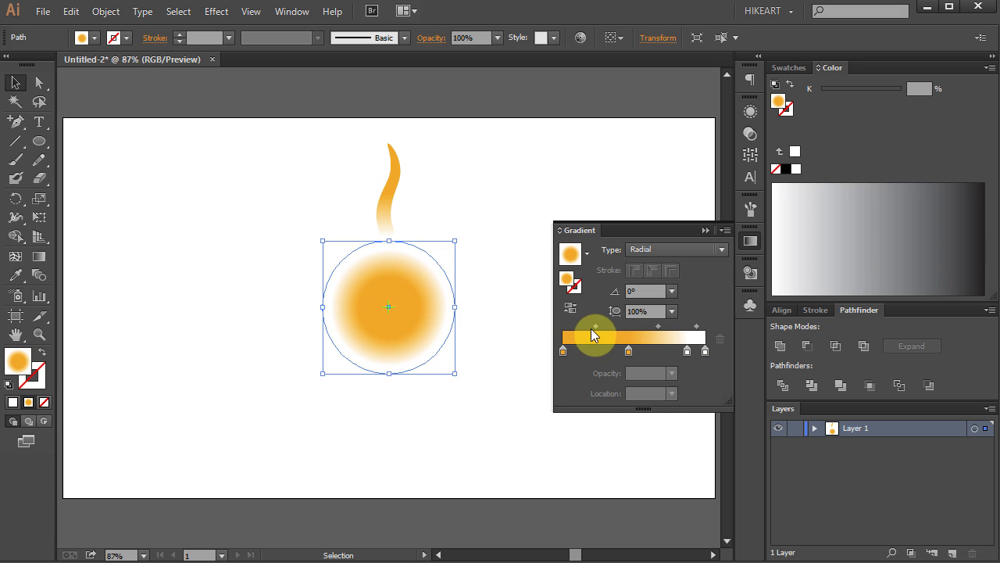
# Drag the gradient stops to widen the orange centre and soften its fade to white
pyautogui.click(648, 350)
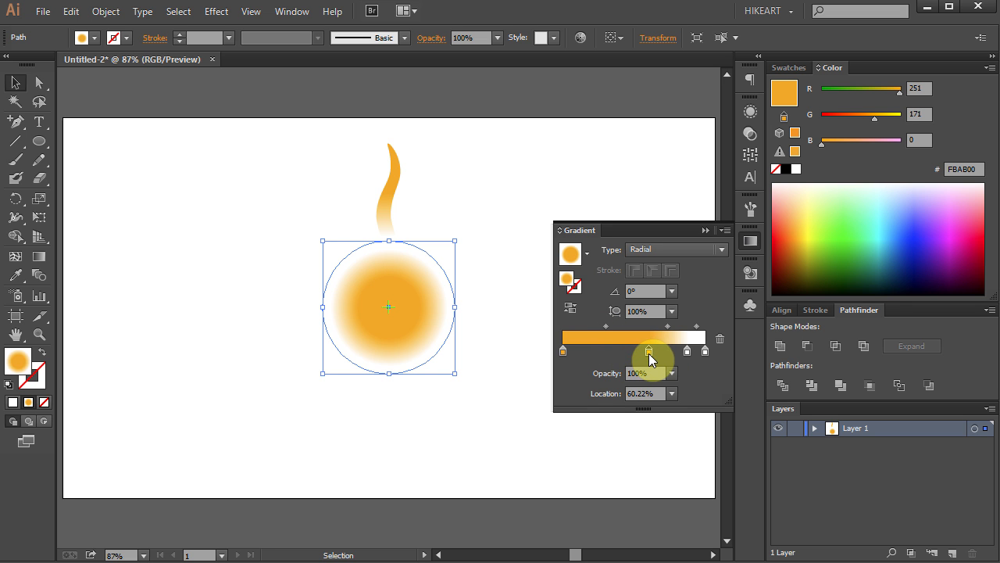
pyautogui.moveTo(649, 350); pyautogui.dragTo(616, 350)
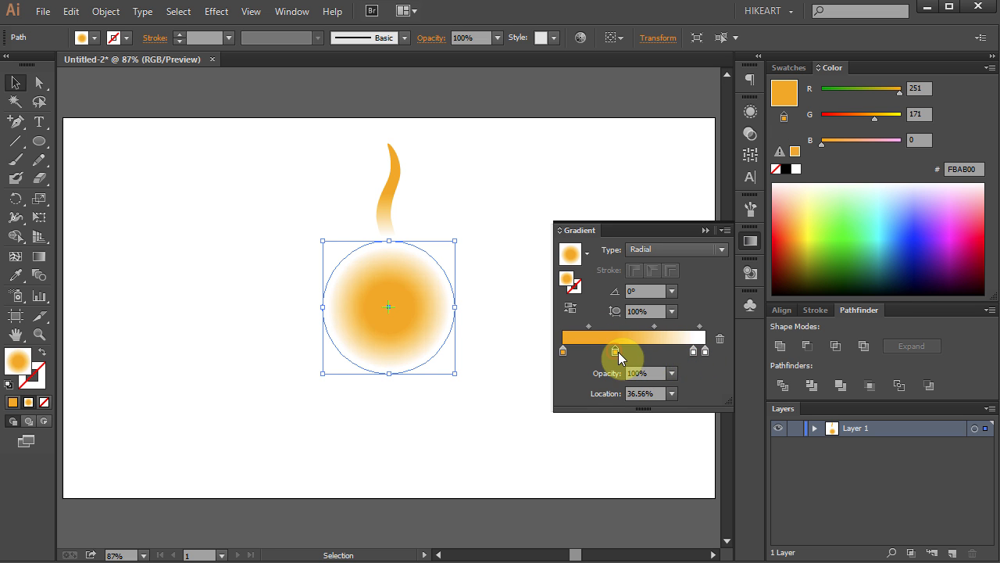
pyautogui.moveTo(616, 350); pyautogui.dragTo(679, 331)
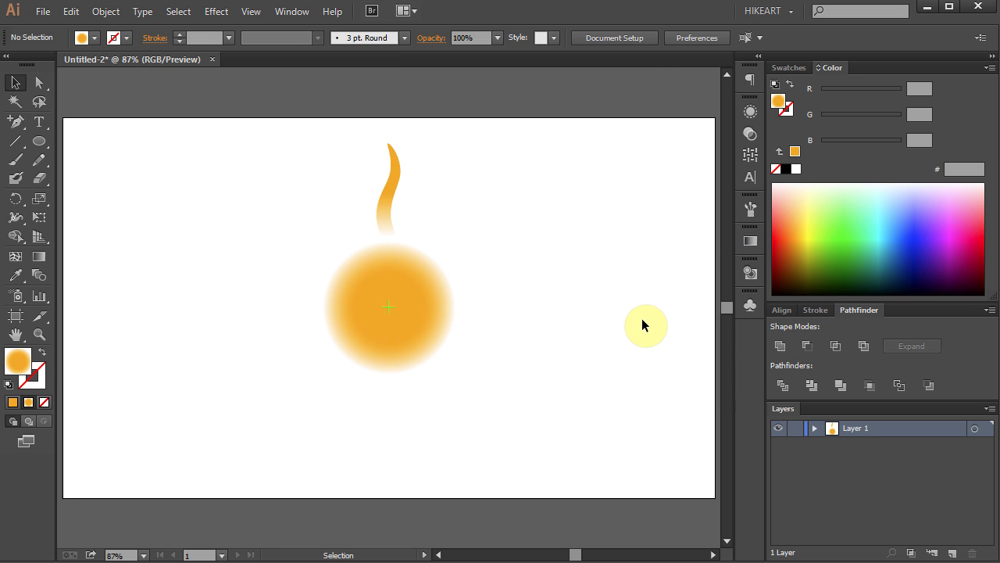
pyautogui.moveTo(468, 455)
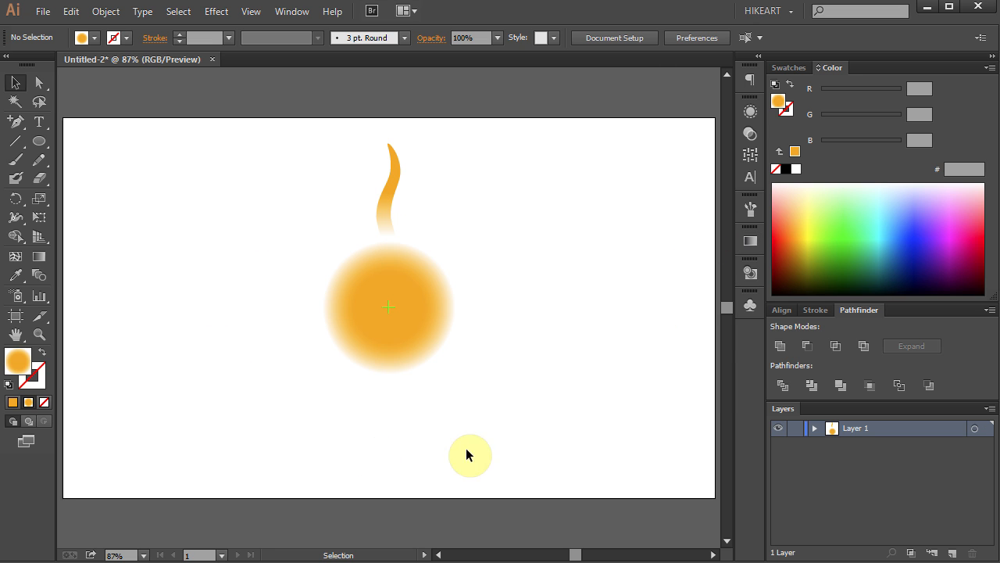
# Rotate a copy of the wavy ray by 360/20 degrees around the circle's centre
pyautogui.click(389, 180)
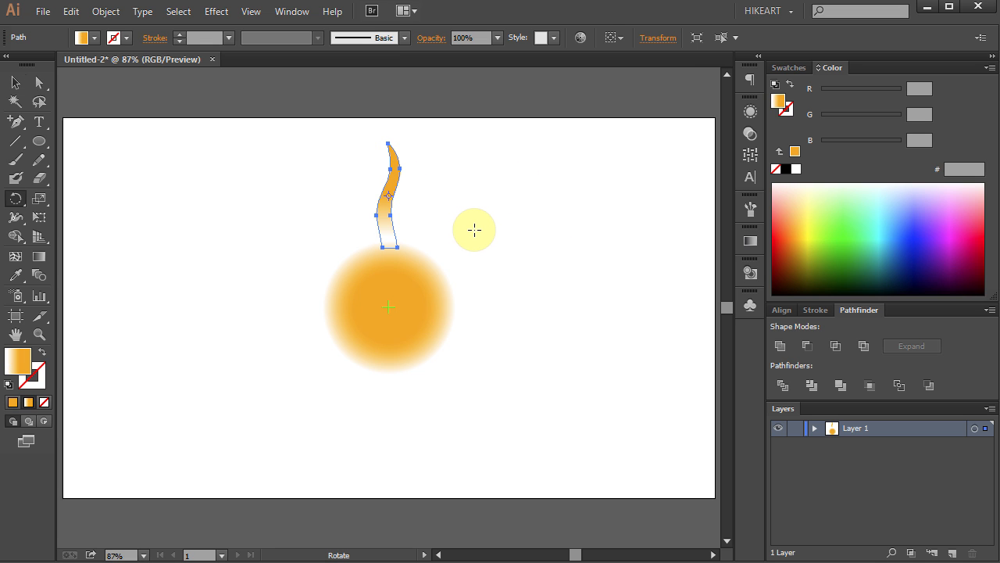
pyautogui.press('r')
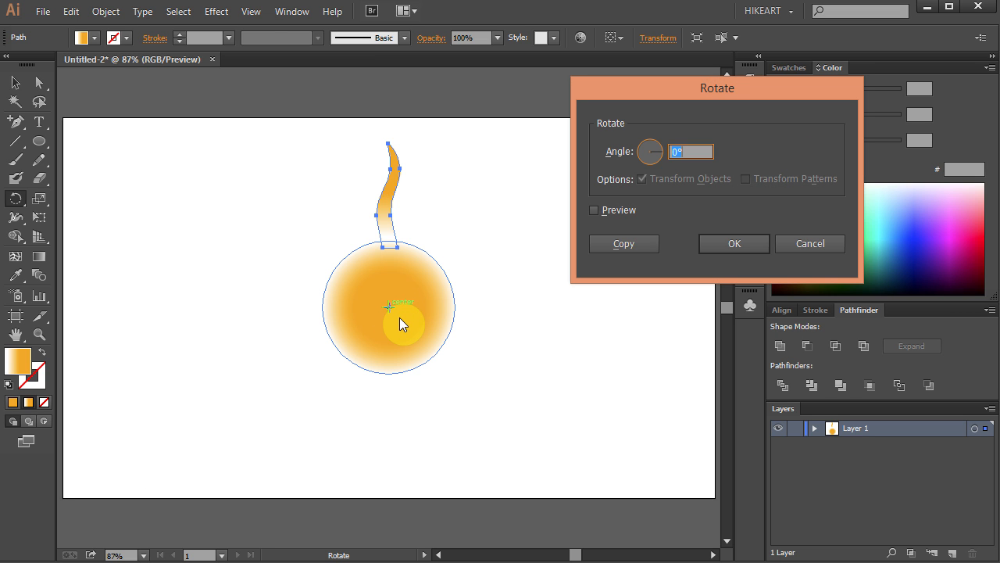
pyautogui.write('36')
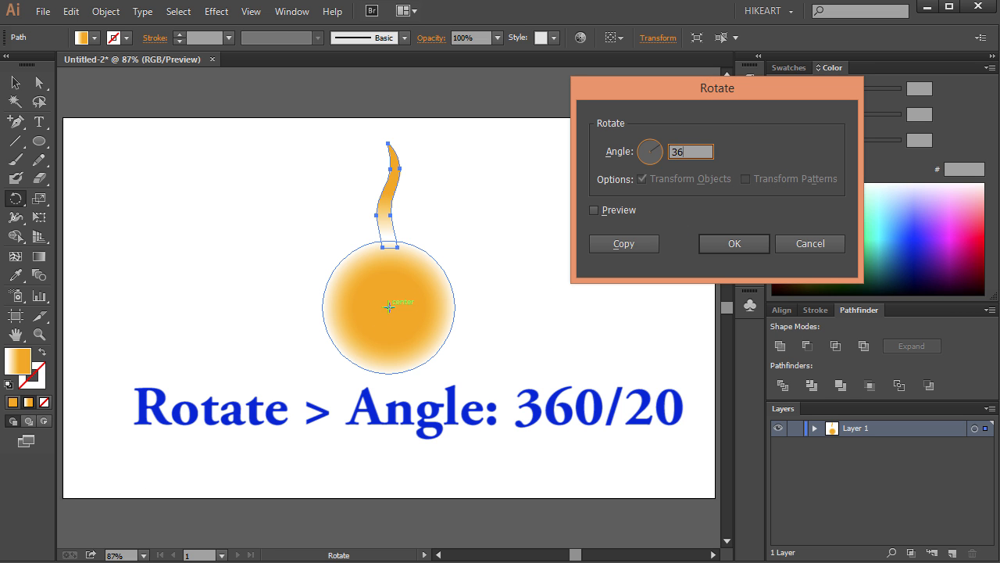
pyautogui.write('360/2')
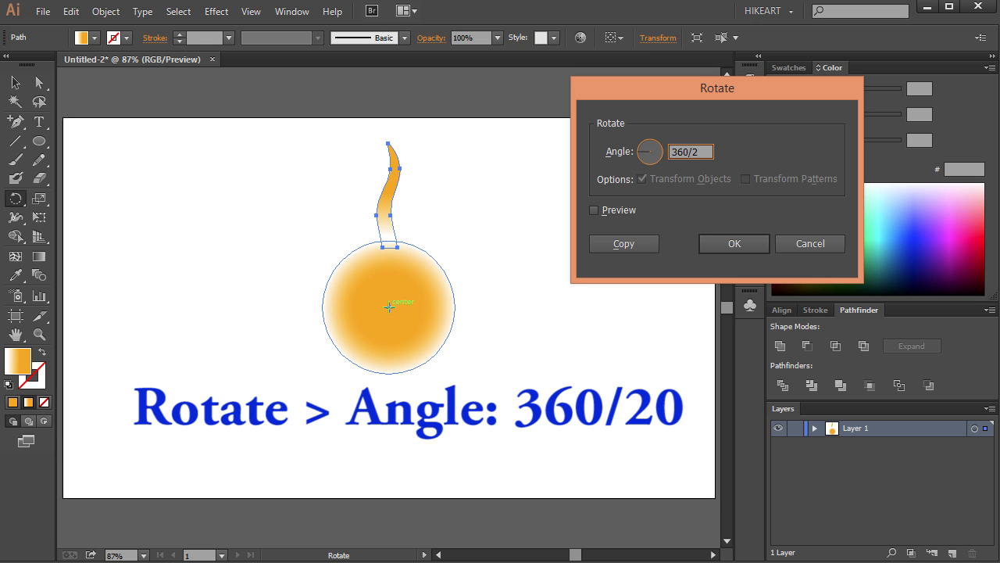
pyautogui.click(594, 209)
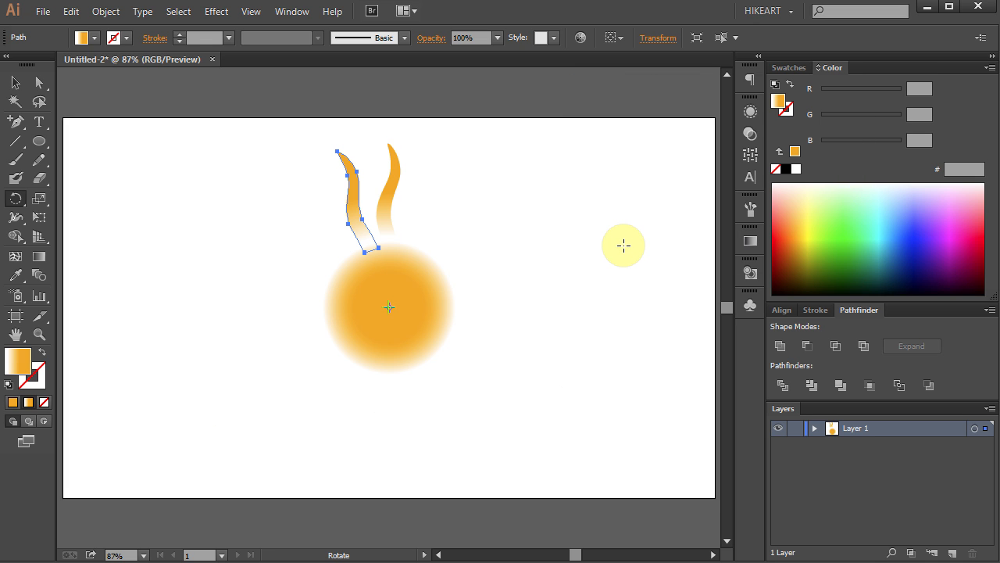
# Repeat the rotated copy with Ctrl+D until twenty rays ring the sun, then check the artboard
pyautogui.press('ctrl+d')
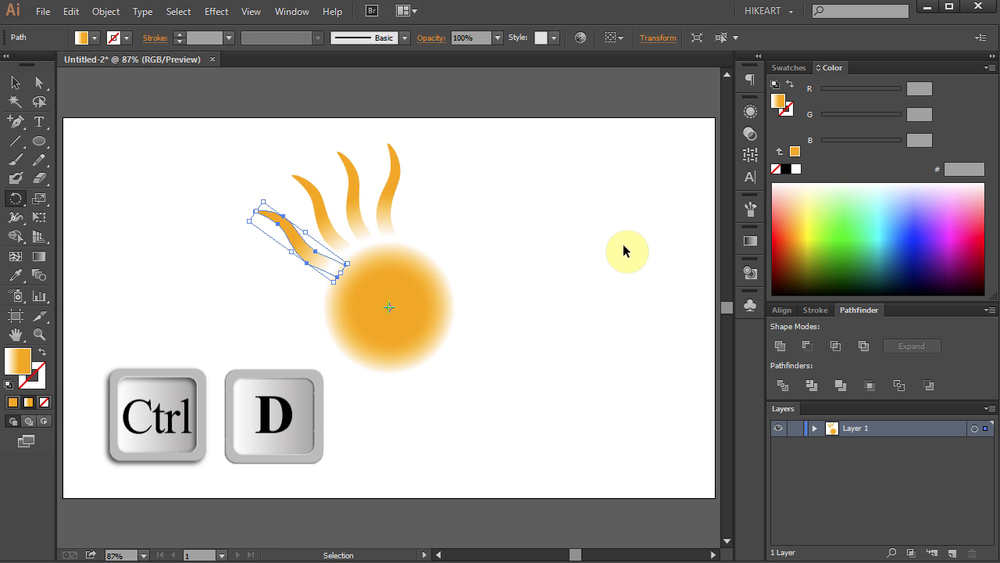
pyautogui.press('ctrl+d')
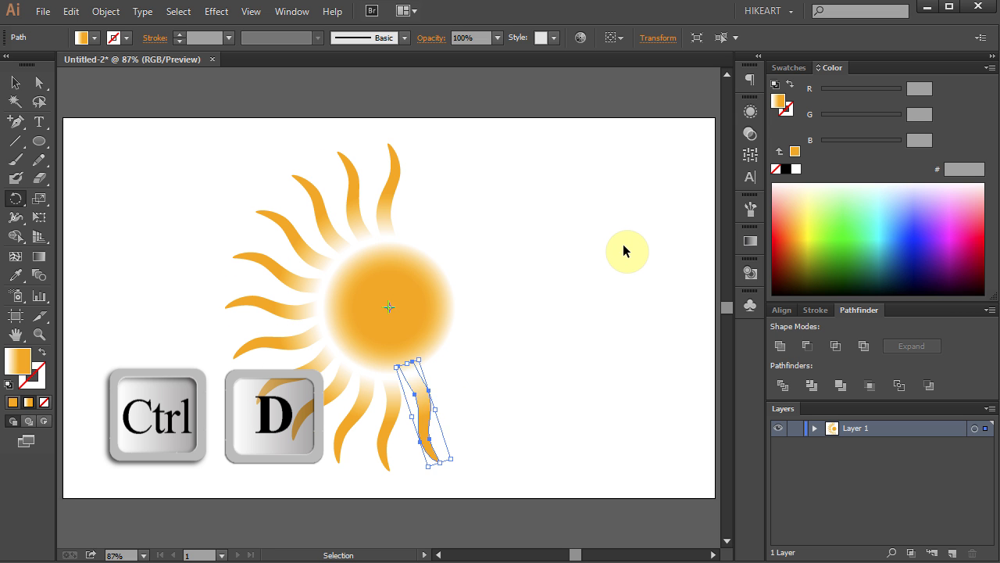
pyautogui.press('ctrl+d')
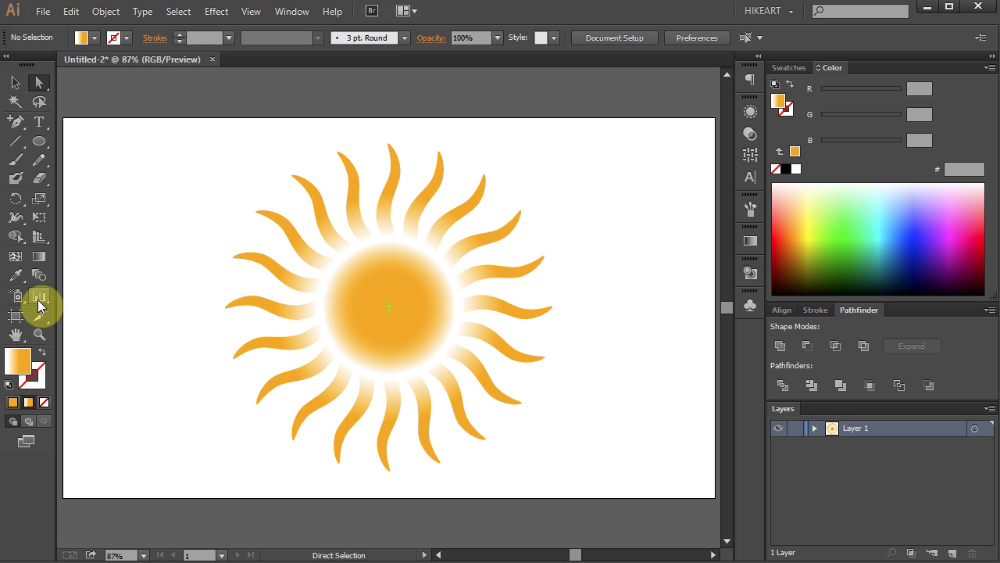
pyautogui.click(38, 296)
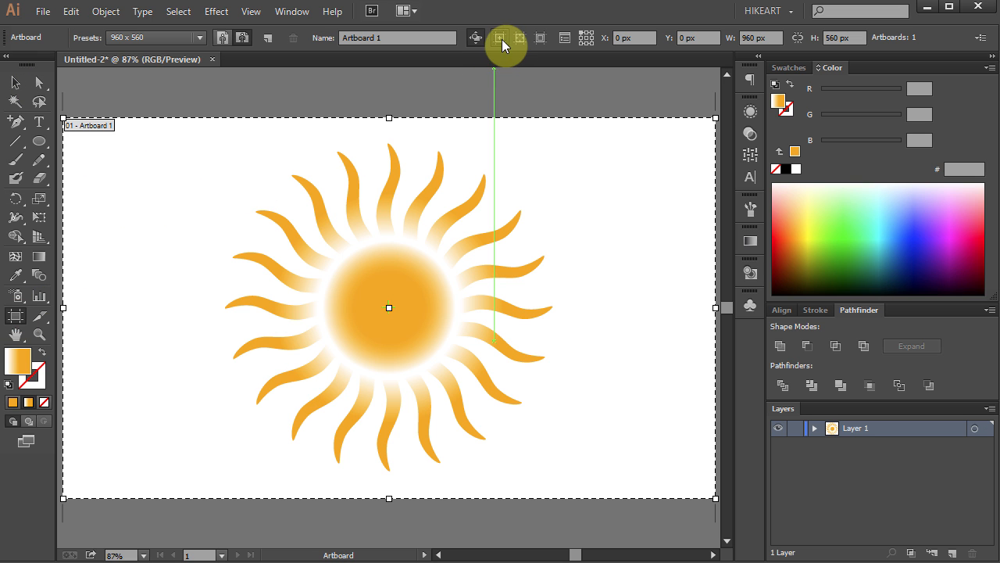
pyautogui.click(15, 100)
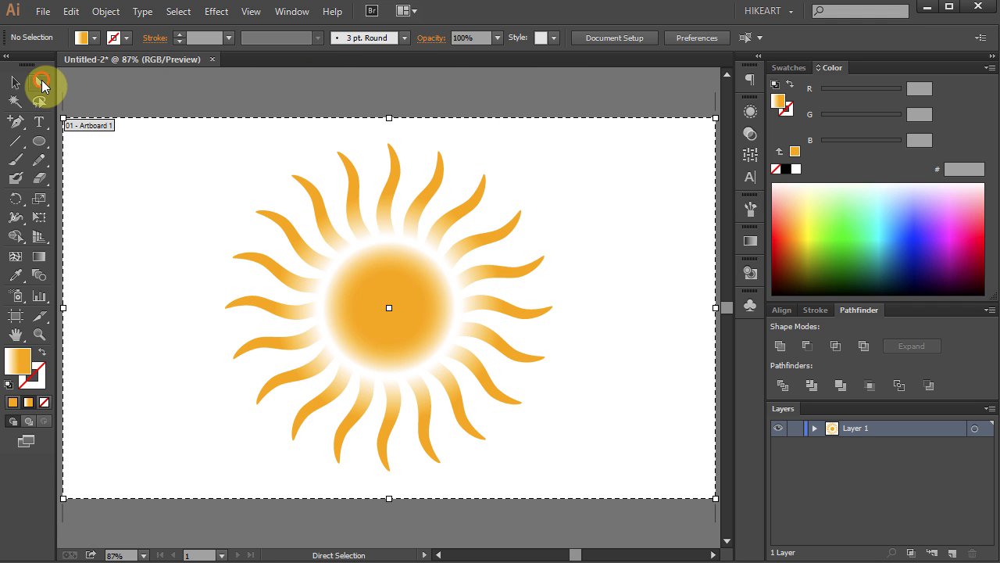